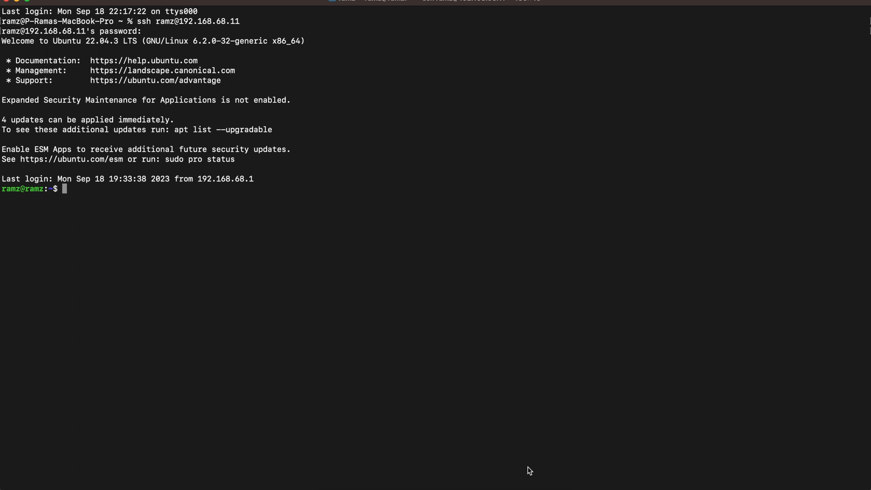
# Become root with sudo su and run systemctl status elasticsearch.
pyautogui.write('suod')
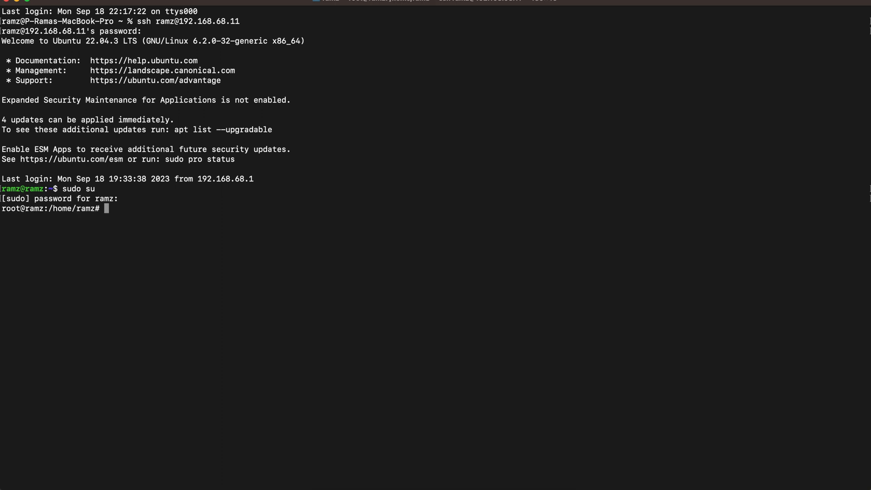
pyautogui.write('systemctl')
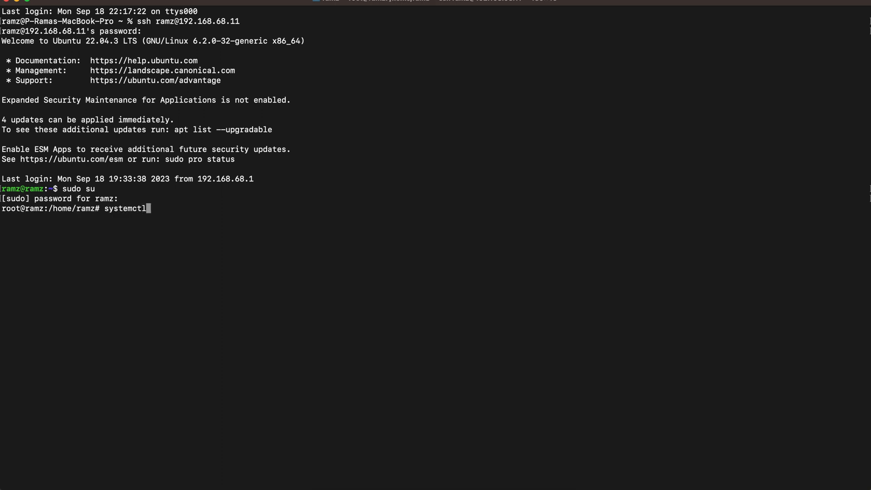
pyautogui.write('status')
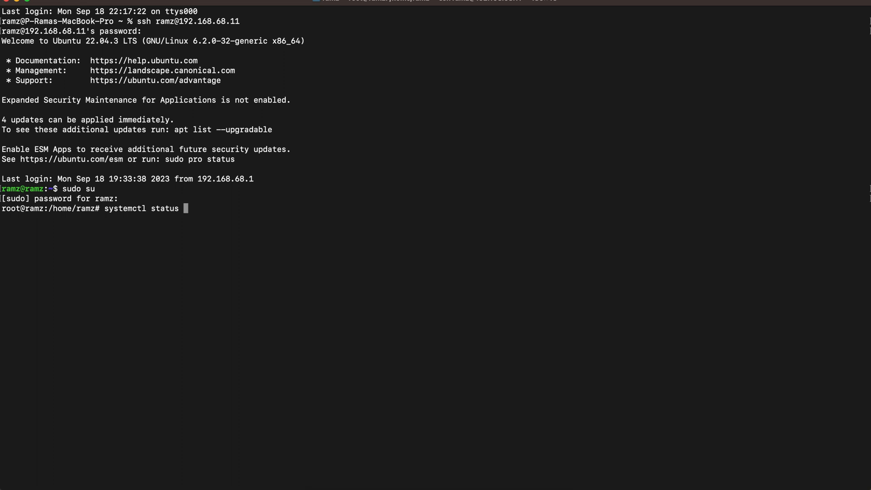
pyautogui.write('elasticse')
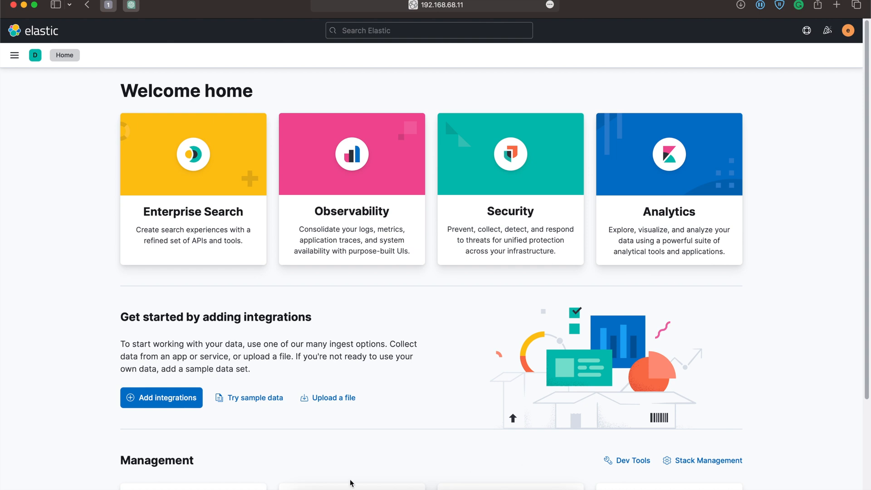
pyautogui.moveTo(15, 55)
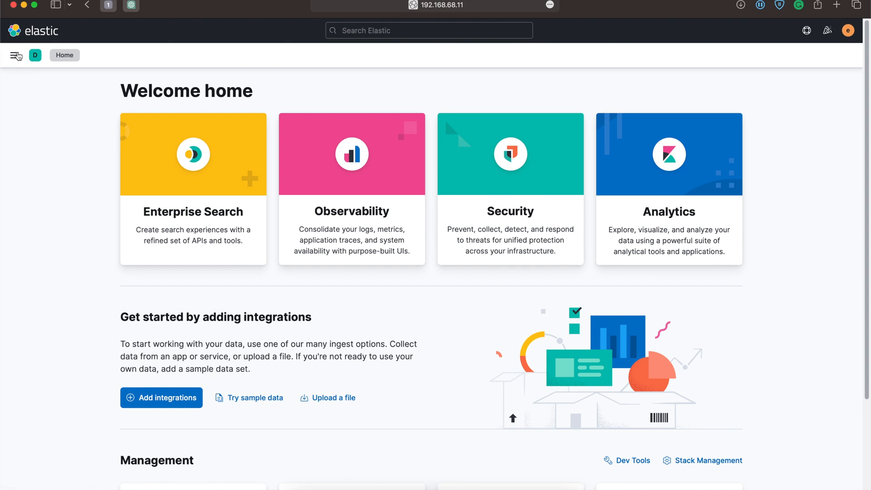
# Go to Management > Fleet from the main navigation menu.
pyautogui.click(14, 55)
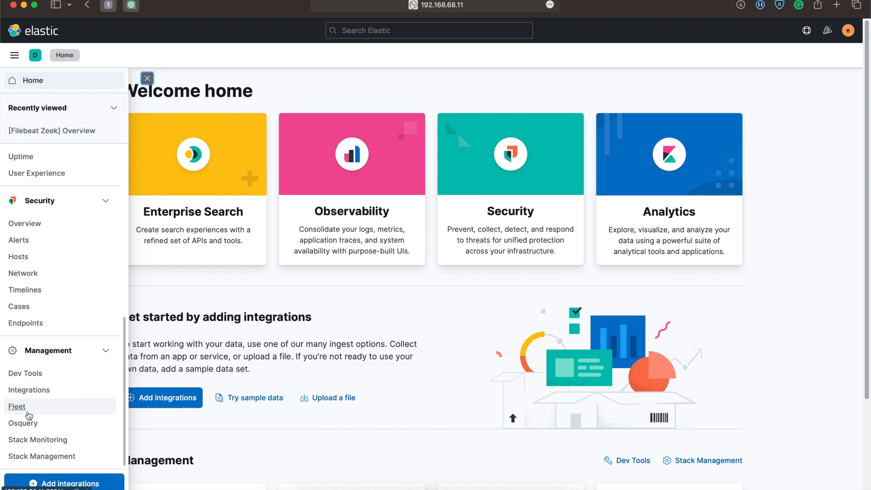
pyautogui.click(16, 406)
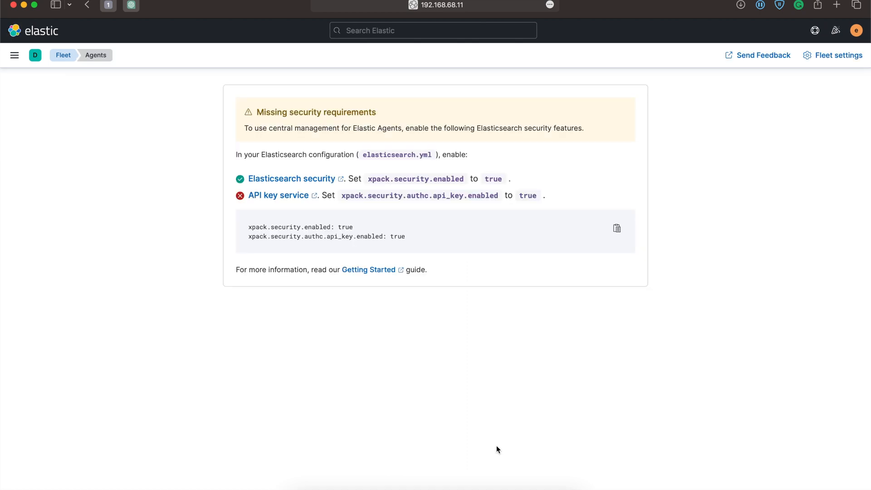
pyautogui.moveTo(477, 437)
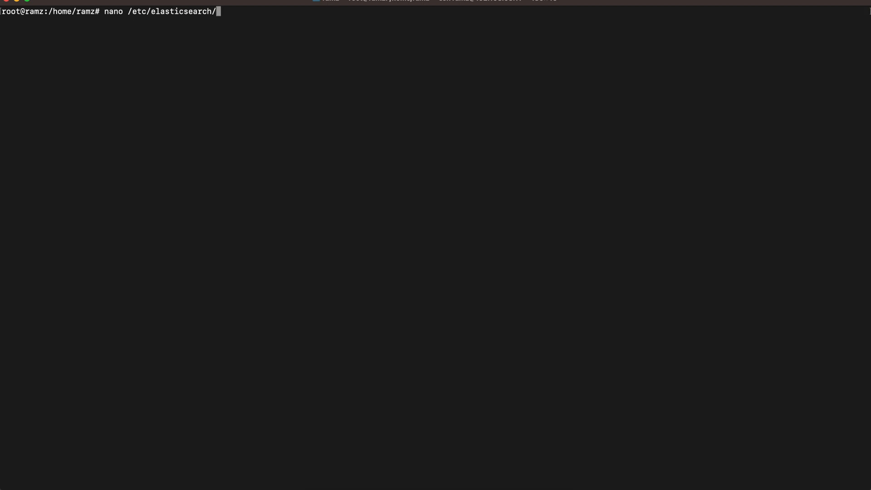
# Add 'xpack.security.authc.api_key.enabled: true' below the security setting in elasticsearch.yml and save.
pyautogui.write('elasticsearch')
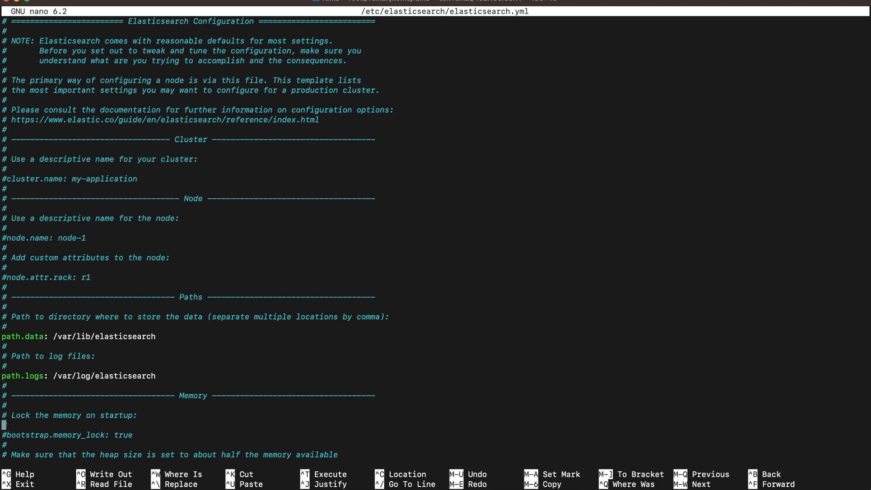
pyautogui.scroll(-3)
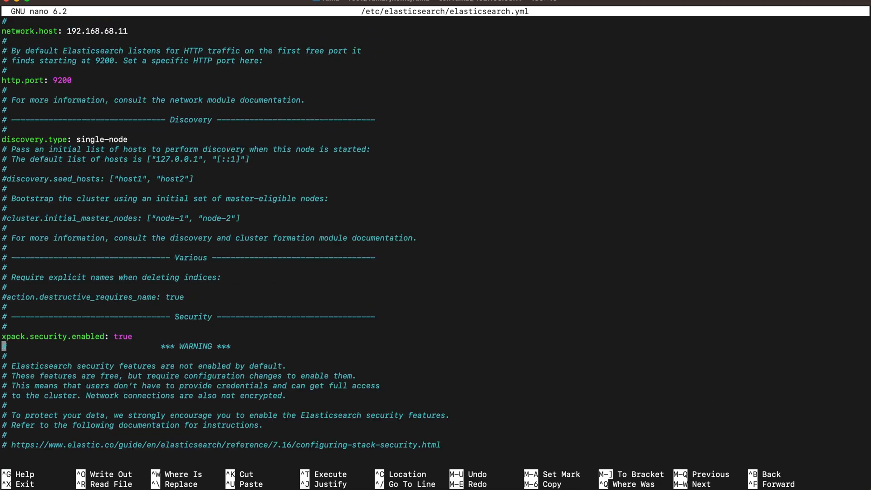
pyautogui.press('Enter')
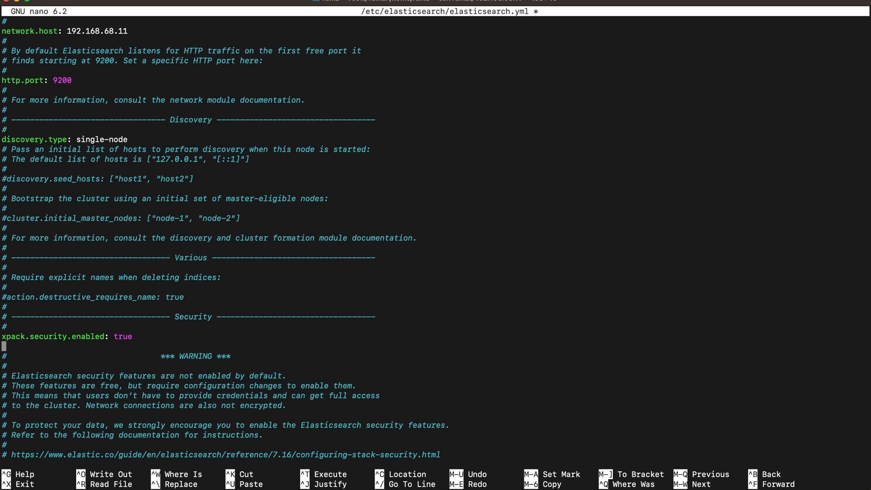
pyautogui.write('xpack.security.authc.api_key.enabled: true')
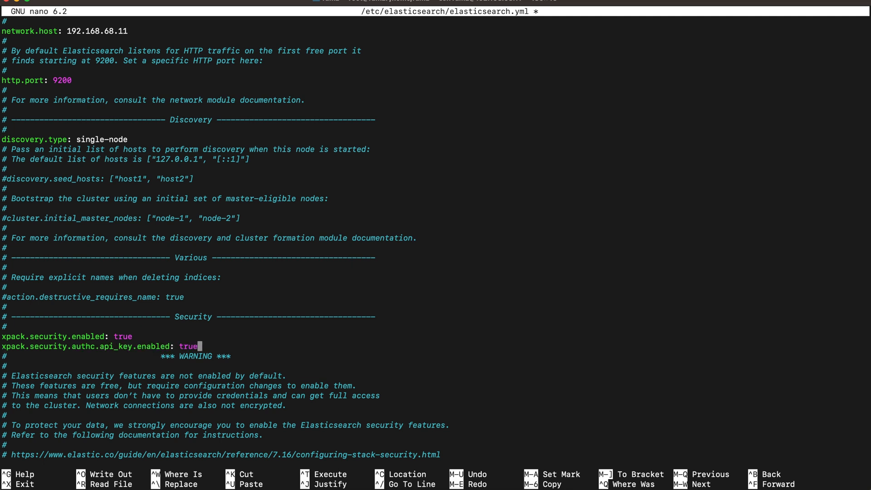
pyautogui.press('ctrl+x')
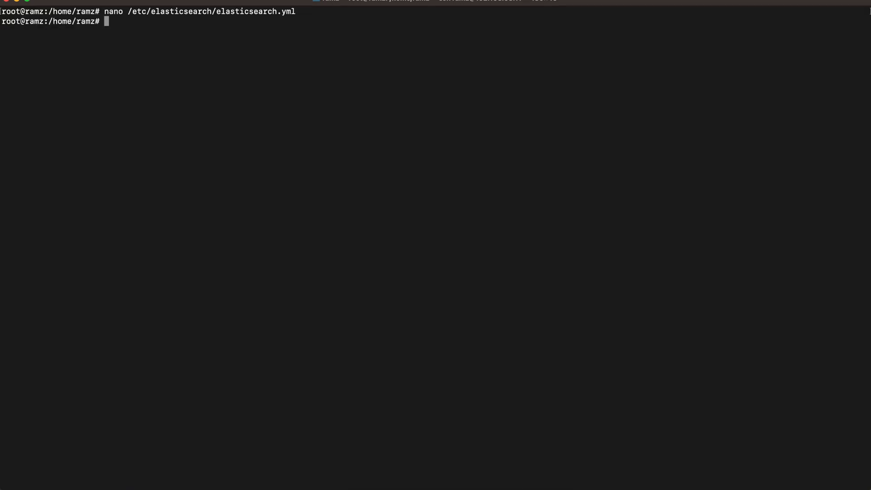
# Restart the Elasticsearch service with systemctl.
pyautogui.write('systemctl s')
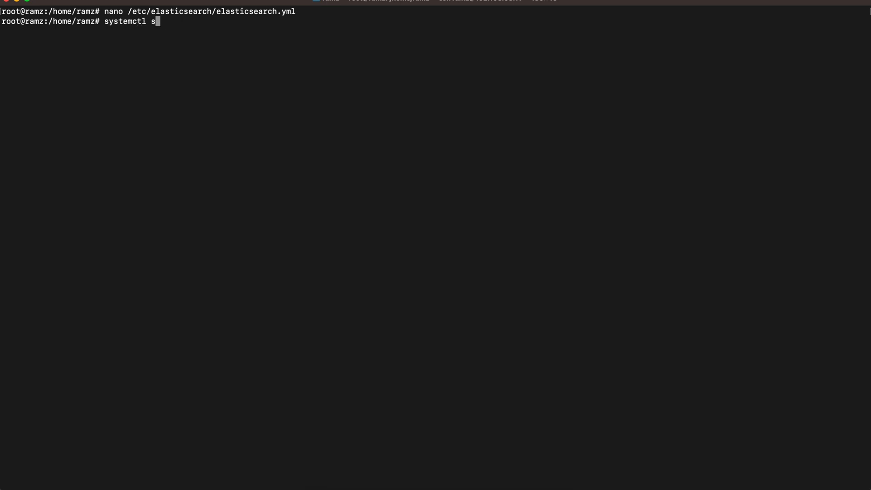
pyautogui.write('estart ela')
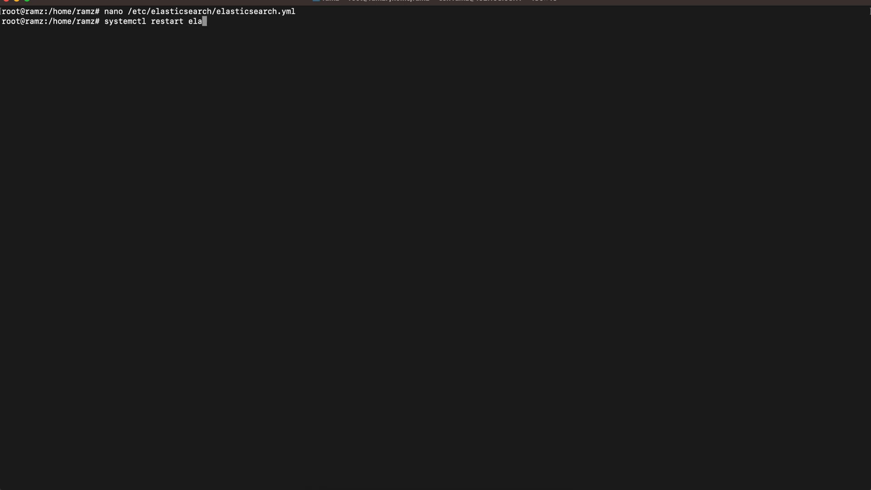
pyautogui.write('sticsearc')
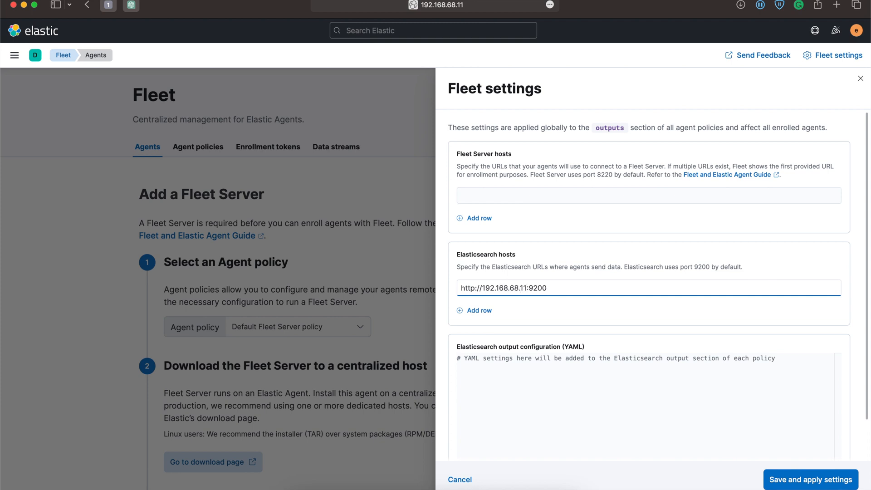
pyautogui.moveTo(752, 442)
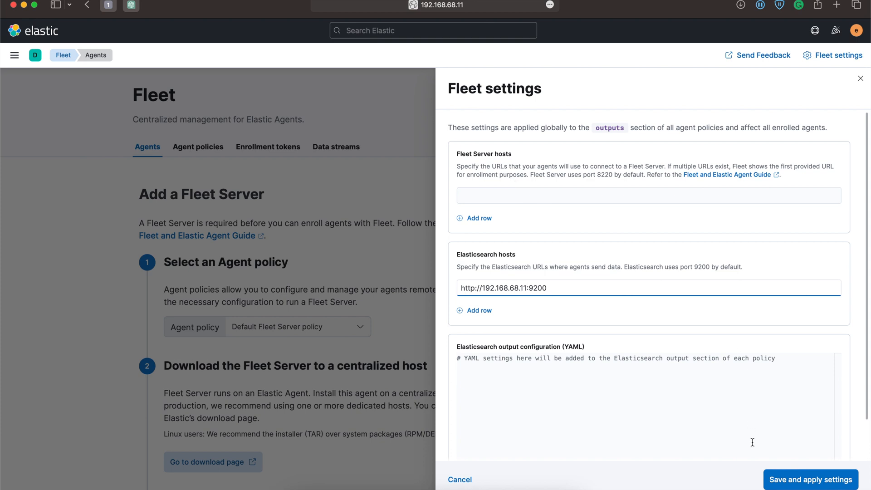
pyautogui.click(809, 479)
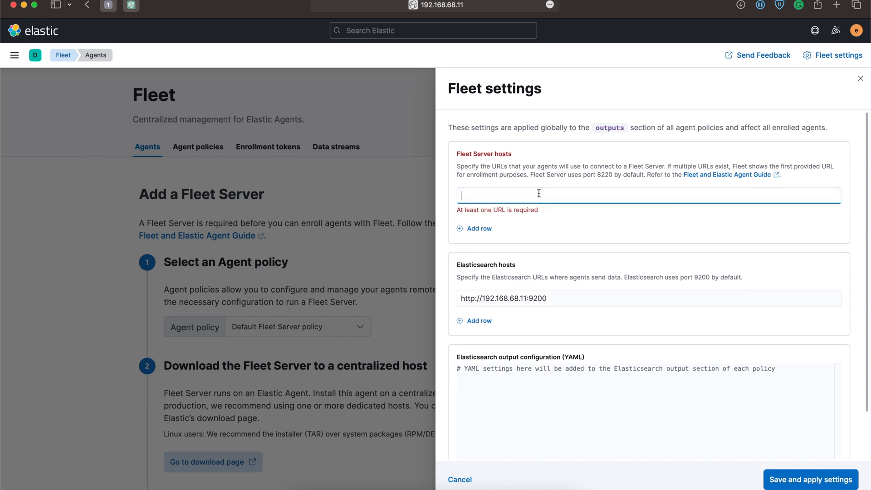
pyautogui.write('ht')
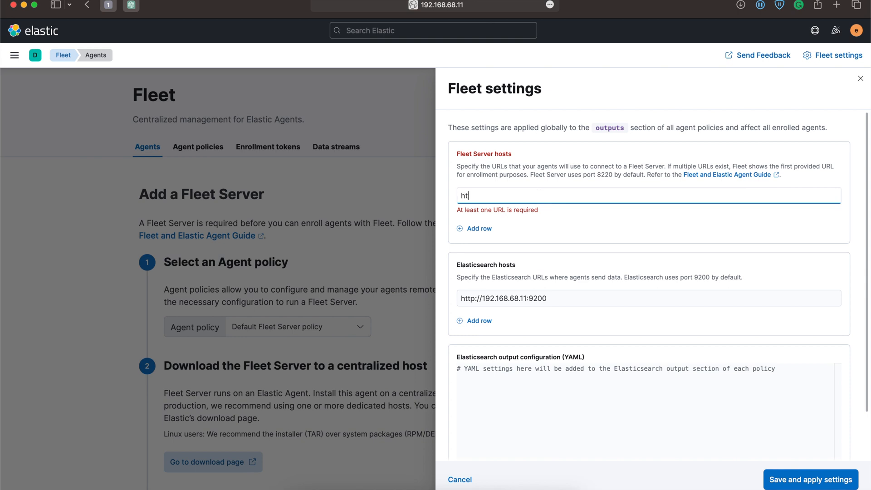
pyautogui.write('tp://192.1')
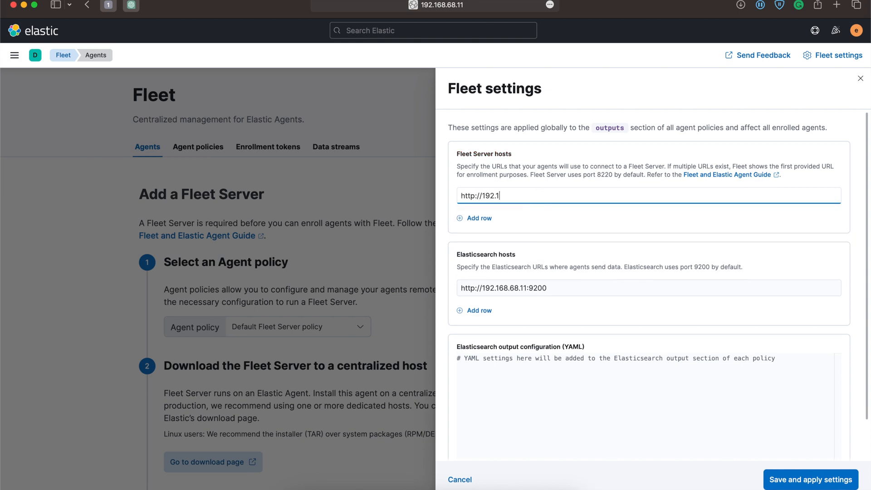
pyautogui.write('68.')
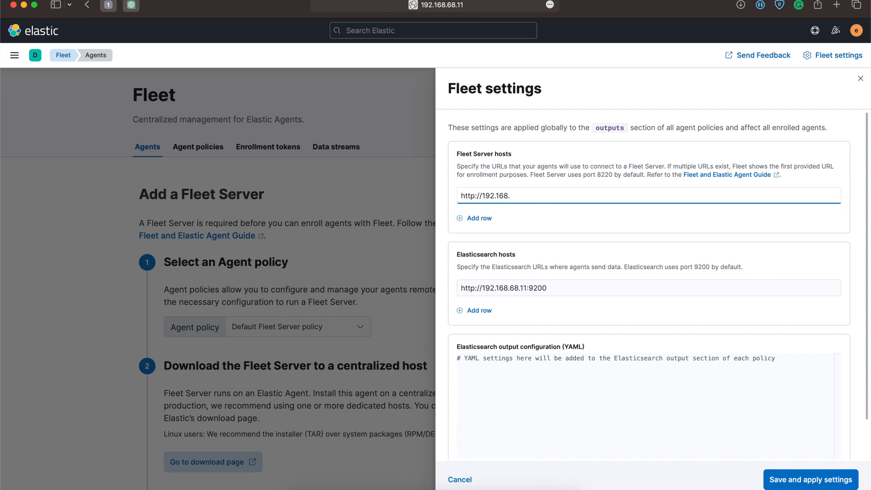
pyautogui.write('68')
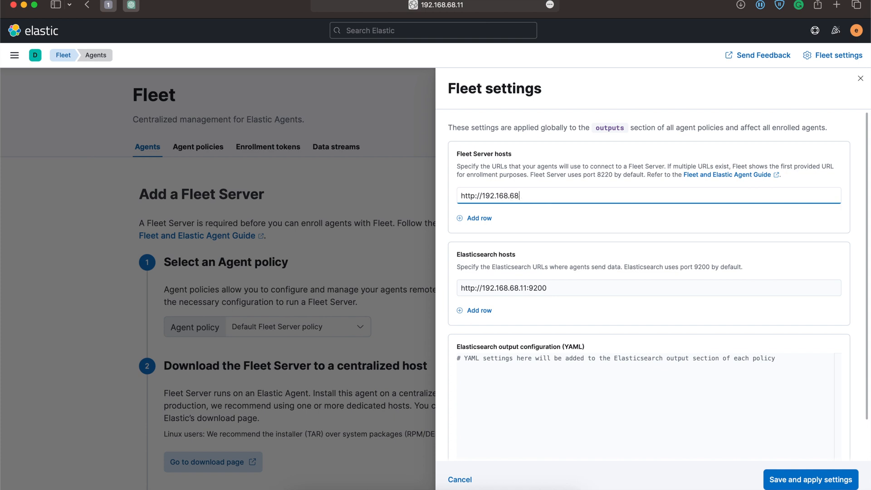
pyautogui.write('.11:')
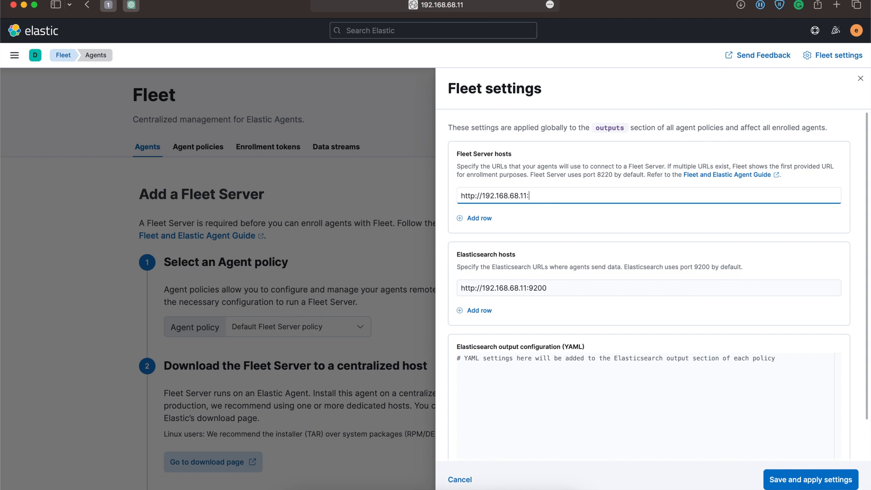
pyautogui.write('8')
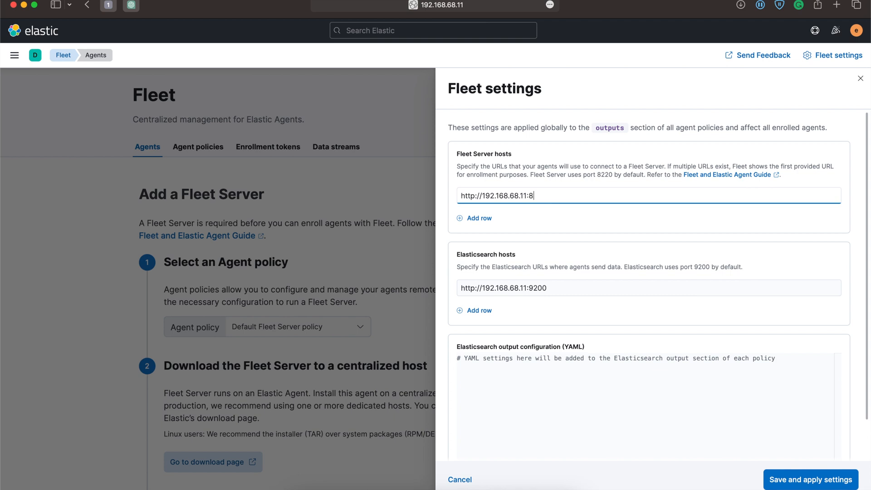
pyautogui.write('220')
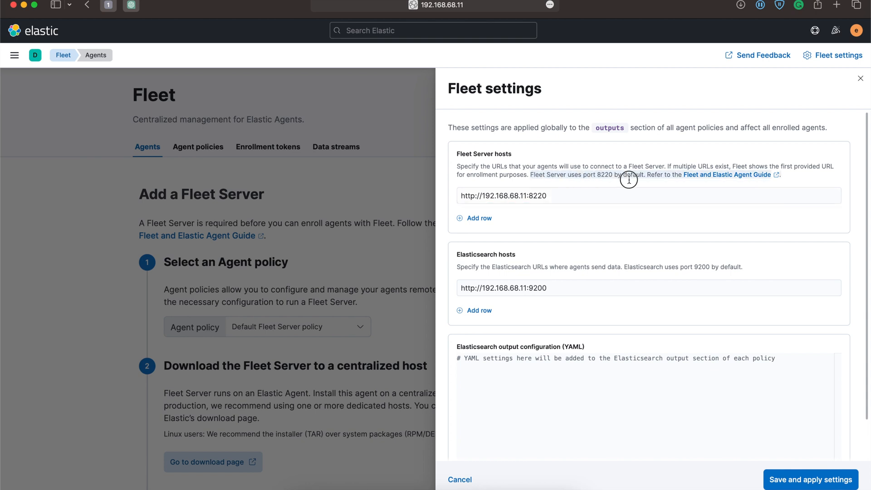
pyautogui.moveTo(744, 425)
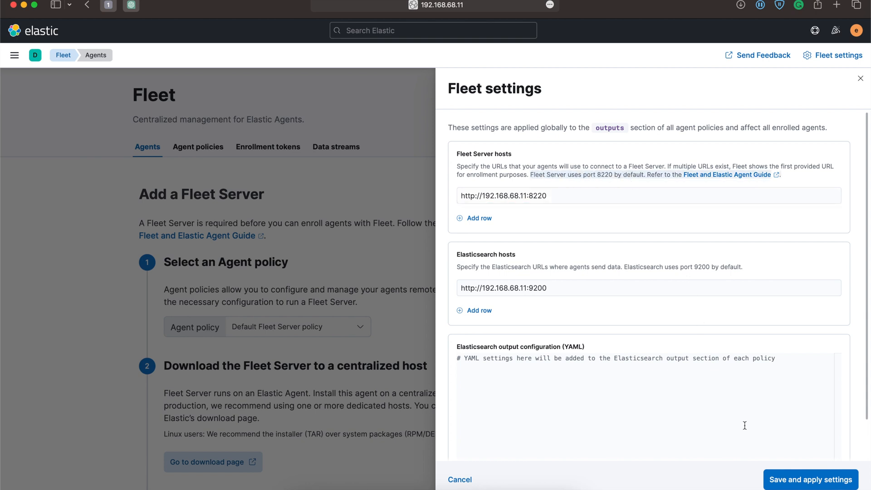
pyautogui.click(809, 479)
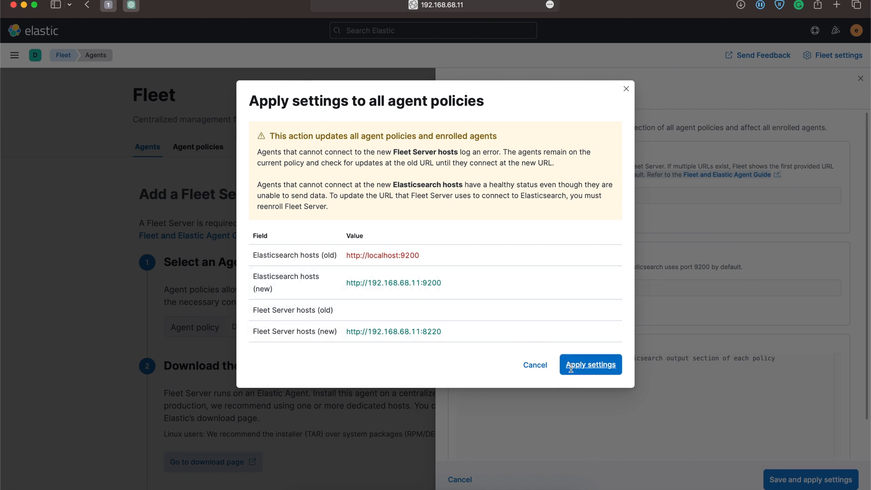
# Confirm applying the new host settings to all agent policies.
pyautogui.click(590, 364)
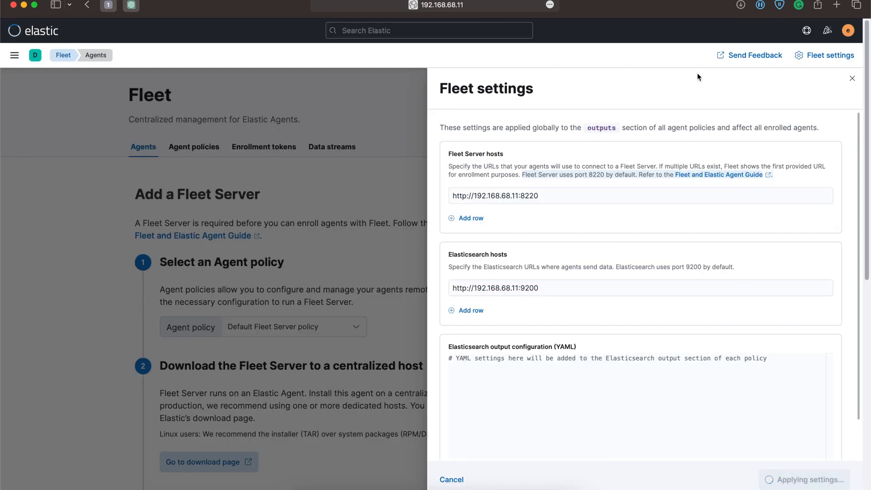
pyautogui.moveTo(457, 245)
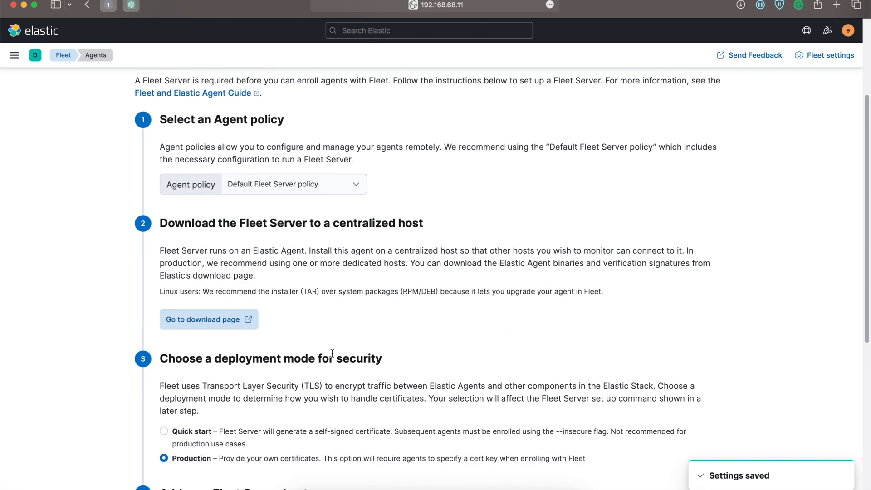
# Open the Elastic Agent 7.17.13 download page in a new tab, then return to Fleet.
pyautogui.rightClick(202, 319)
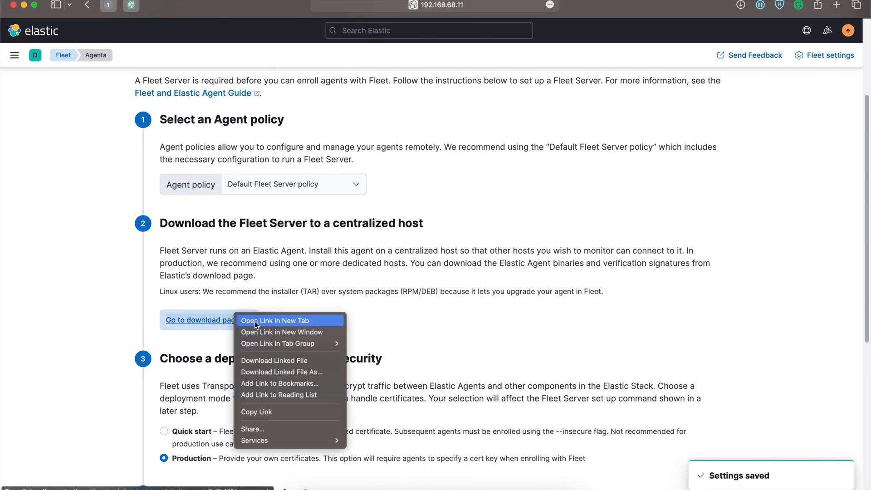
pyautogui.click(275, 321)
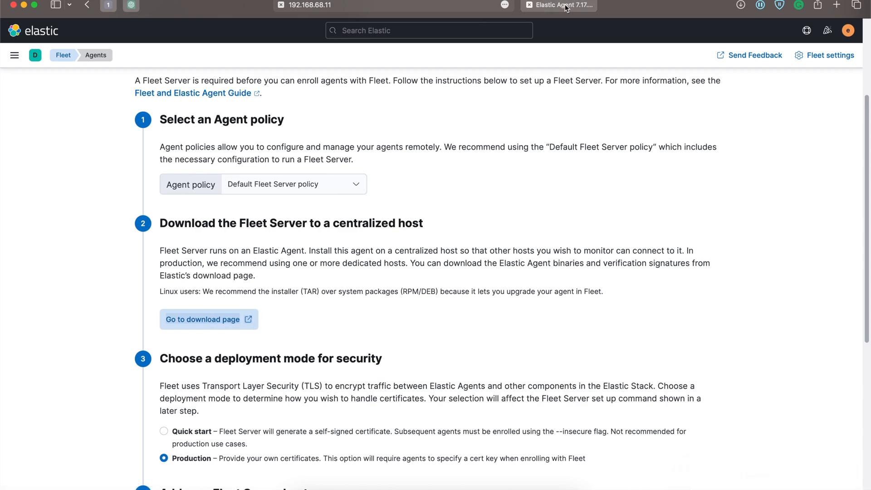
pyautogui.click(203, 319)
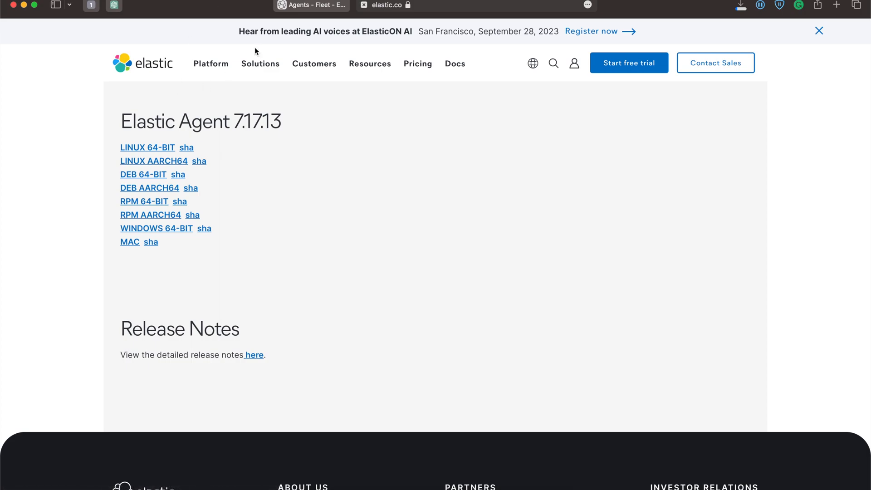
pyautogui.click(558, 5)
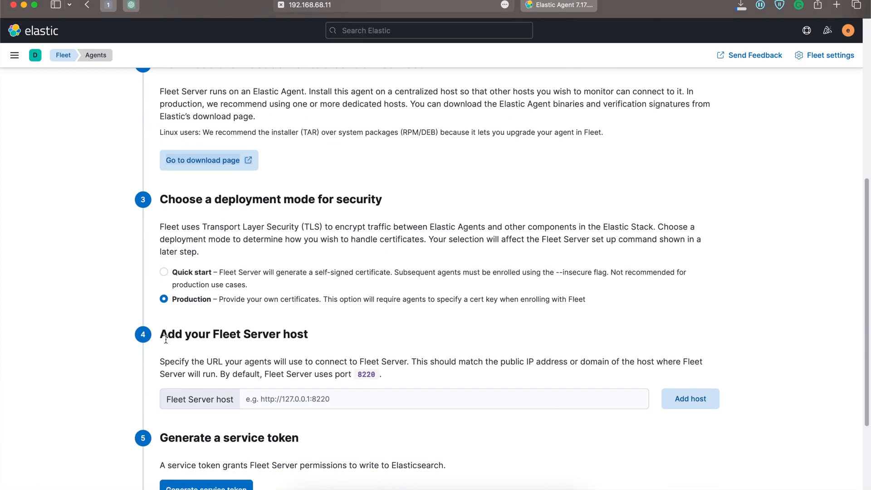
pyautogui.click(163, 272)
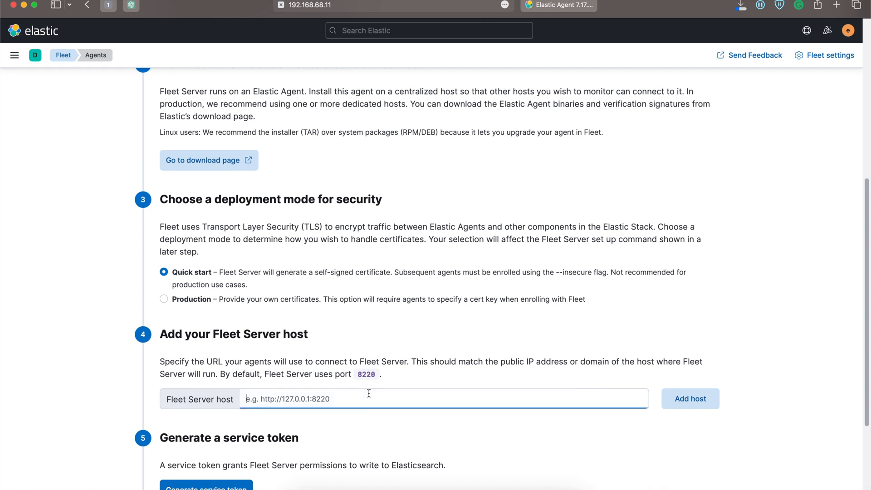
pyautogui.write('htt')
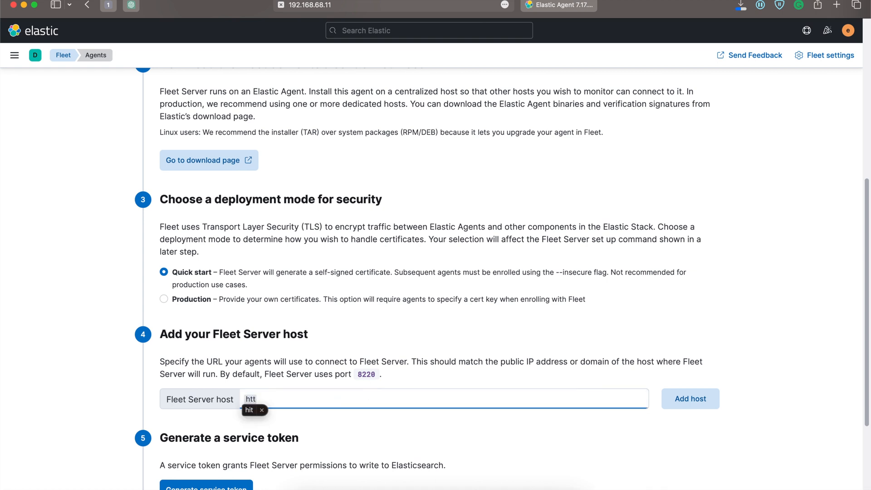
pyautogui.write('http:')
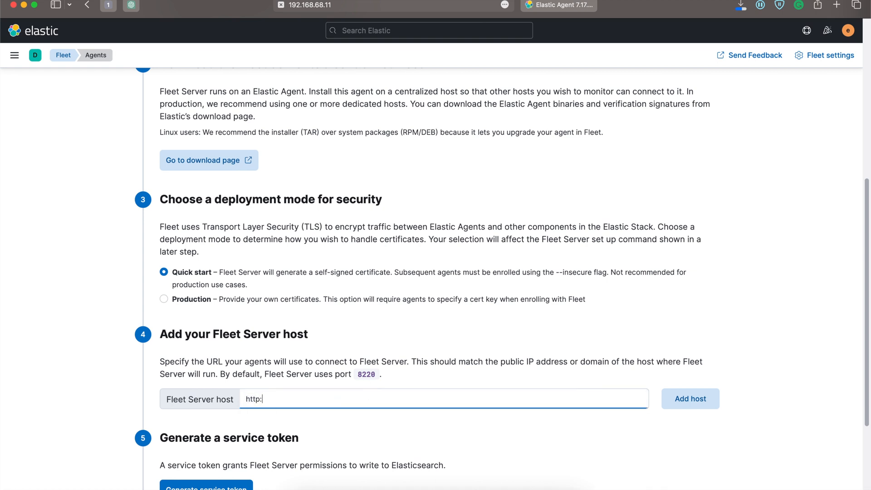
pyautogui.write('//192.1')
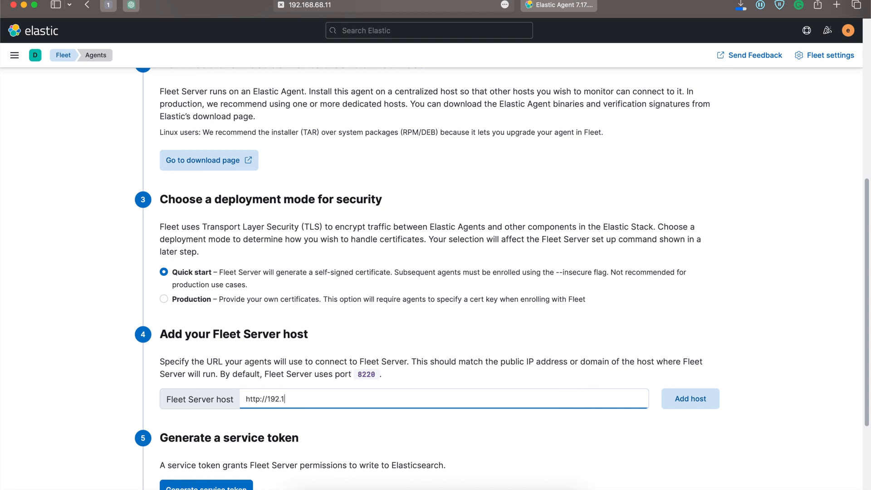
pyautogui.write('68.')
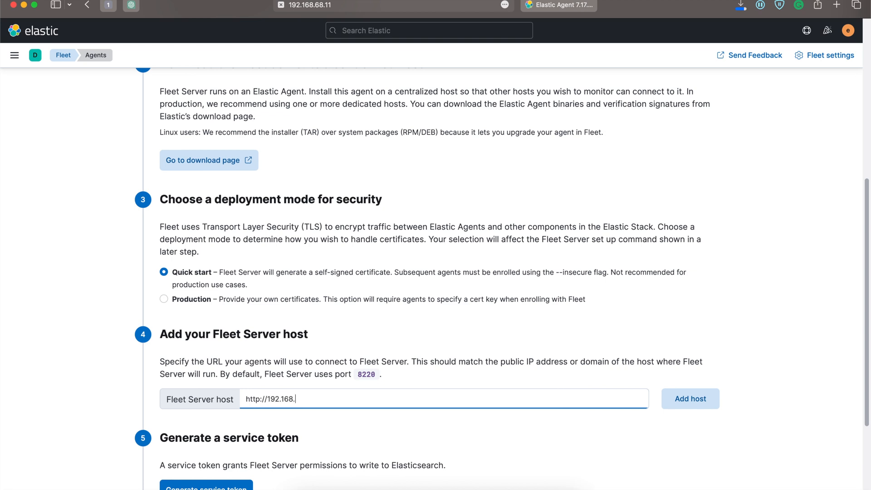
pyautogui.write('68')
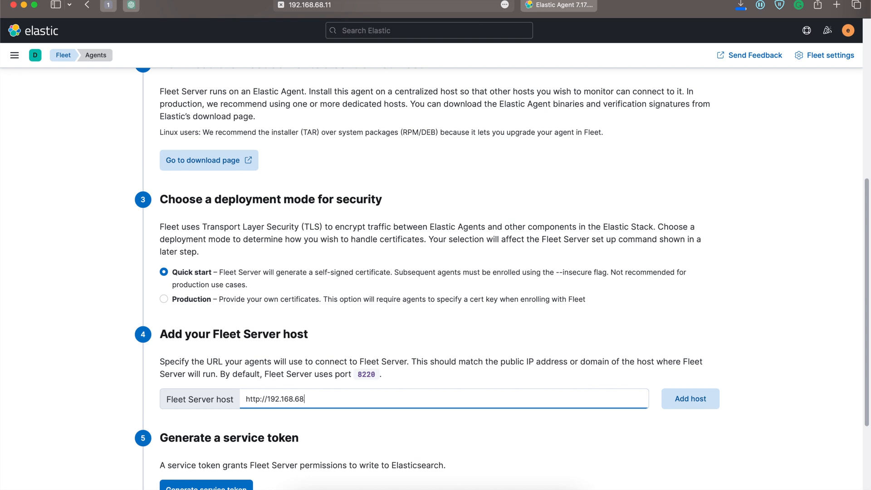
pyautogui.write('11:')
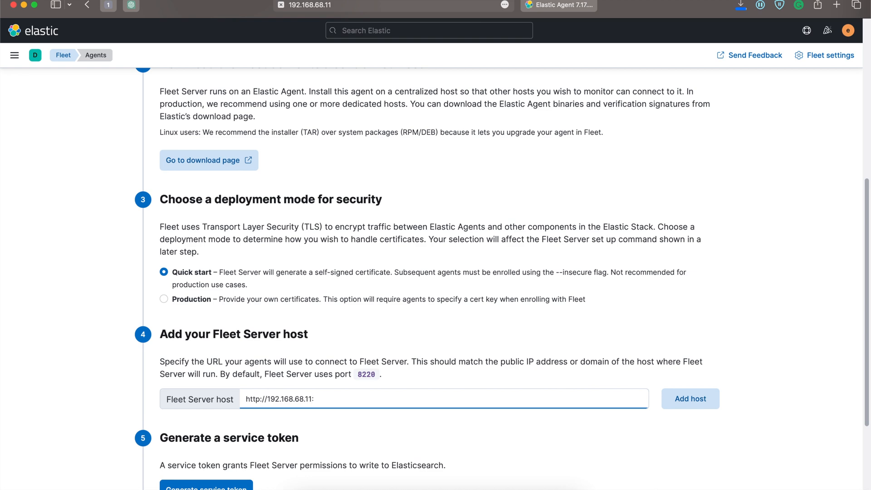
pyautogui.write('8220')
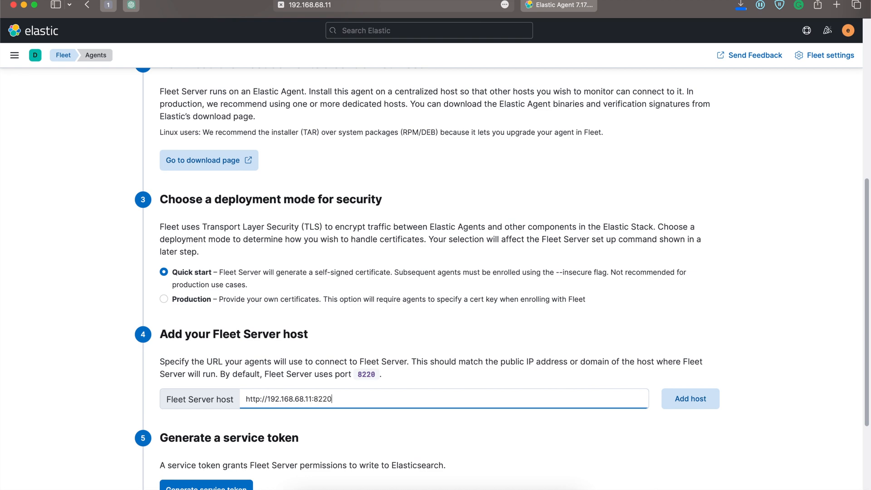
pyautogui.click(690, 398)
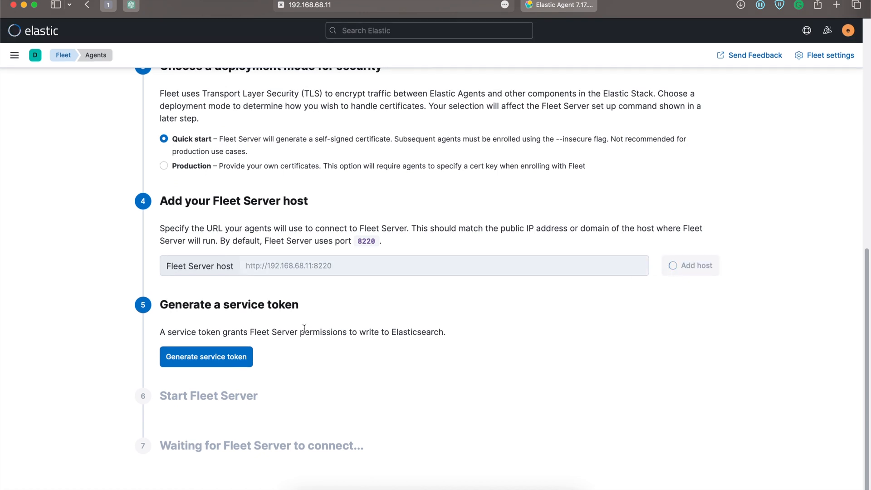
pyautogui.click(690, 265)
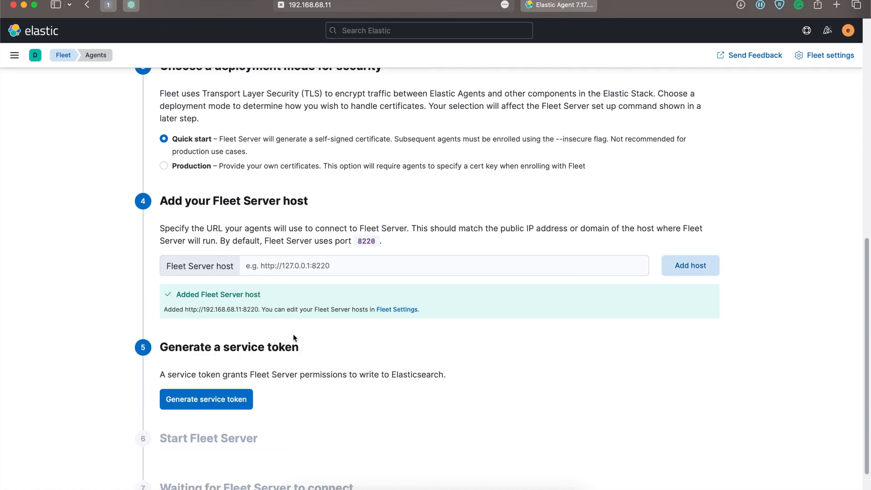
# Generate a service token for Fleet Server.
pyautogui.click(205, 398)
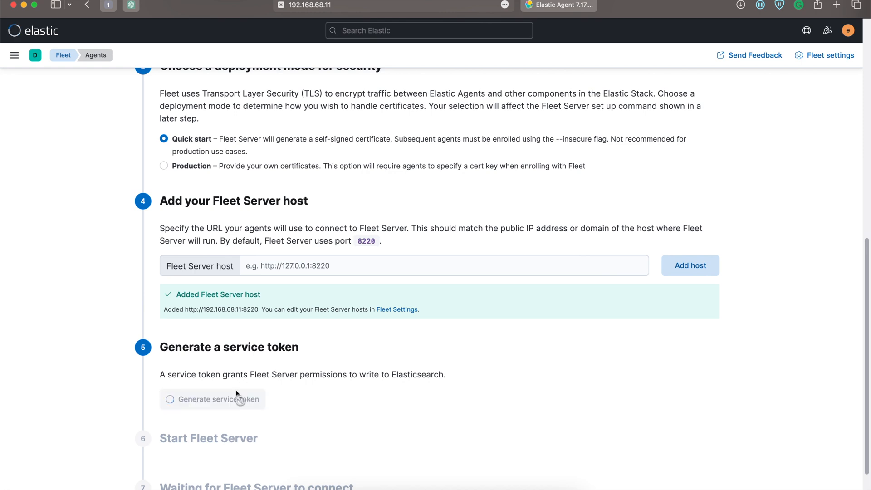
pyautogui.click(212, 398)
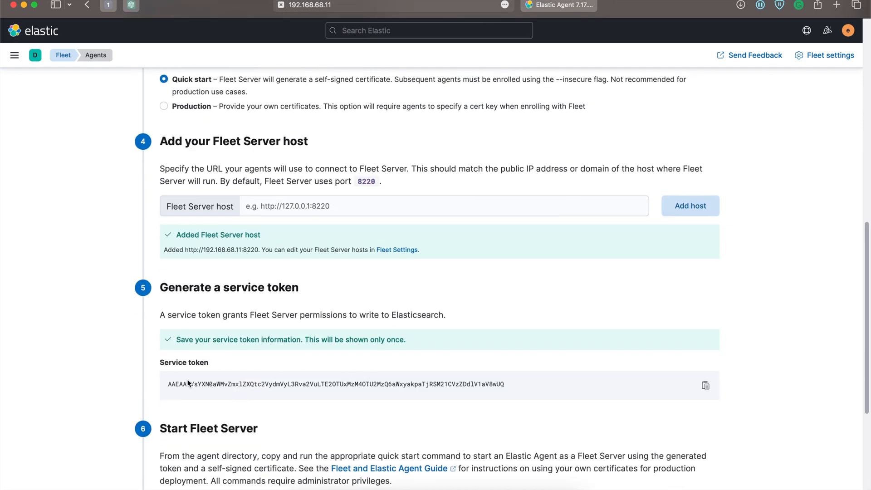
pyautogui.scroll(-3)
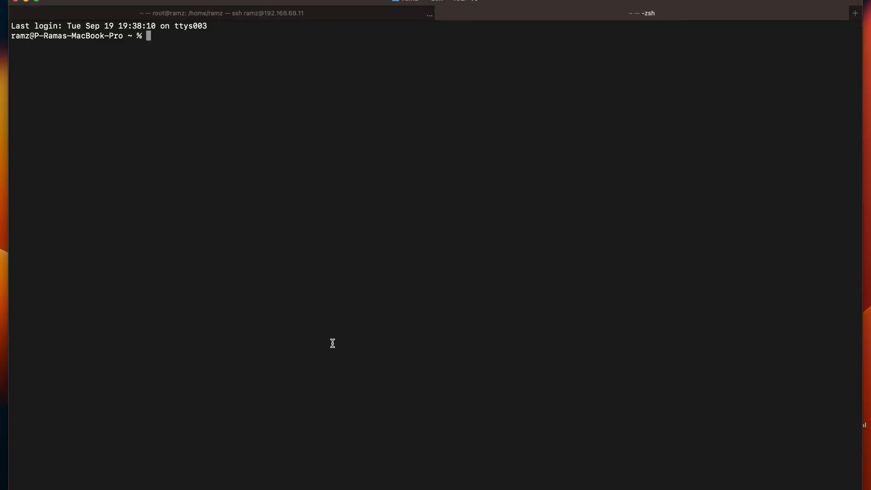
# Extract the elastic-agent 7.17.13 archive and install it as an enrolled Fleet Server.
pyautogui.write('cd')
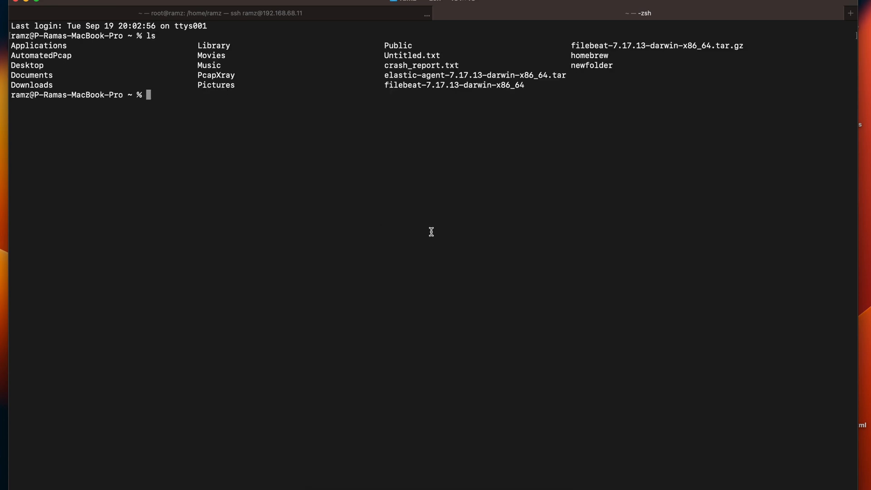
pyautogui.doubleClick(472, 74)
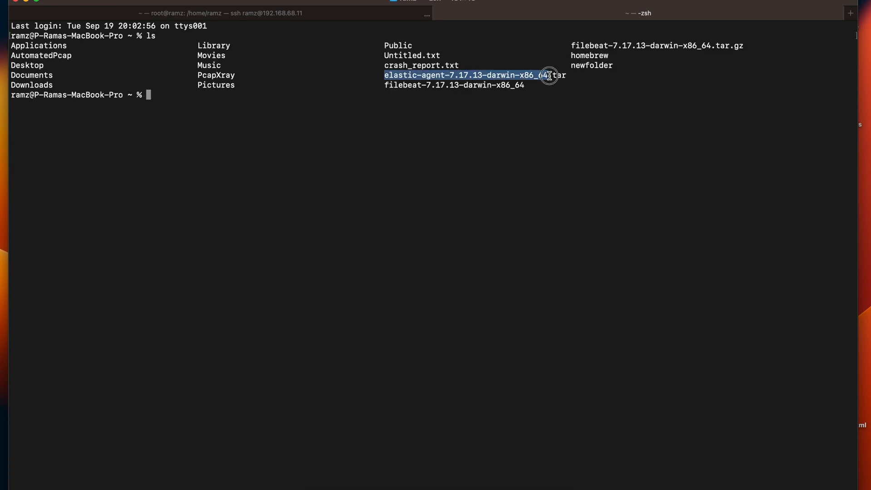
pyautogui.write('tar')
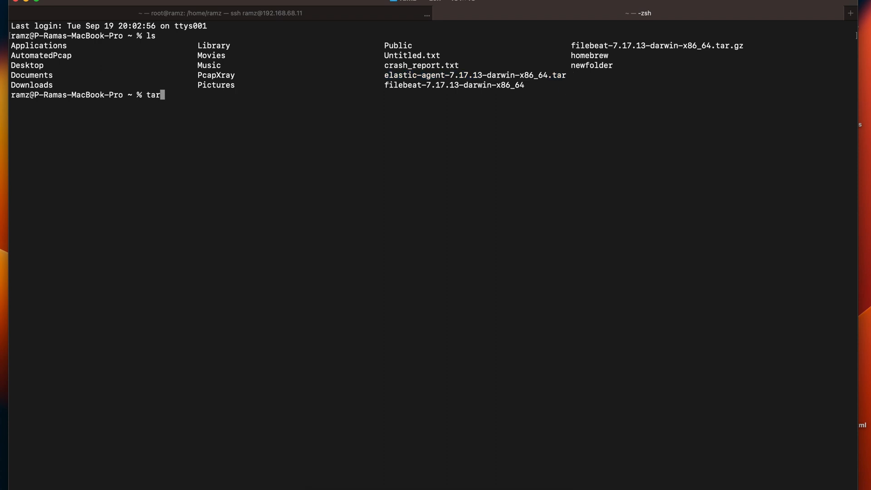
pyautogui.write('-xz')
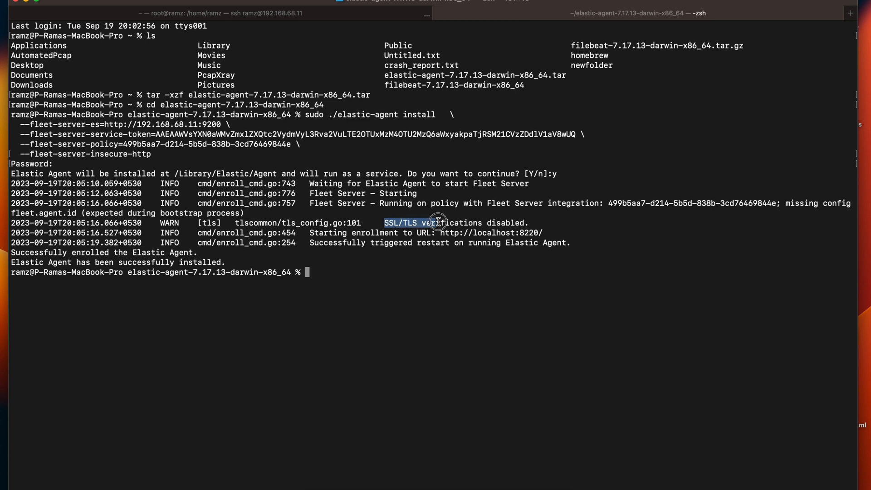
pyautogui.moveTo(439, 222); pyautogui.dragTo(514, 232)
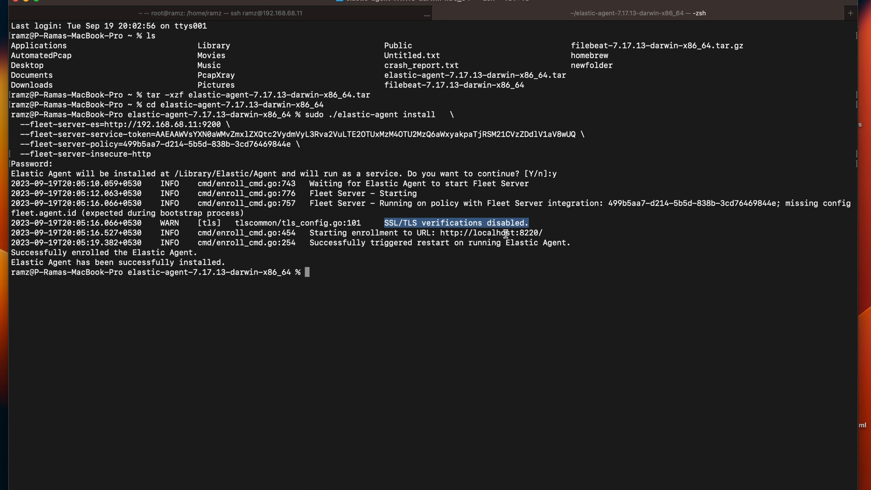
pyautogui.moveTo(393, 243)
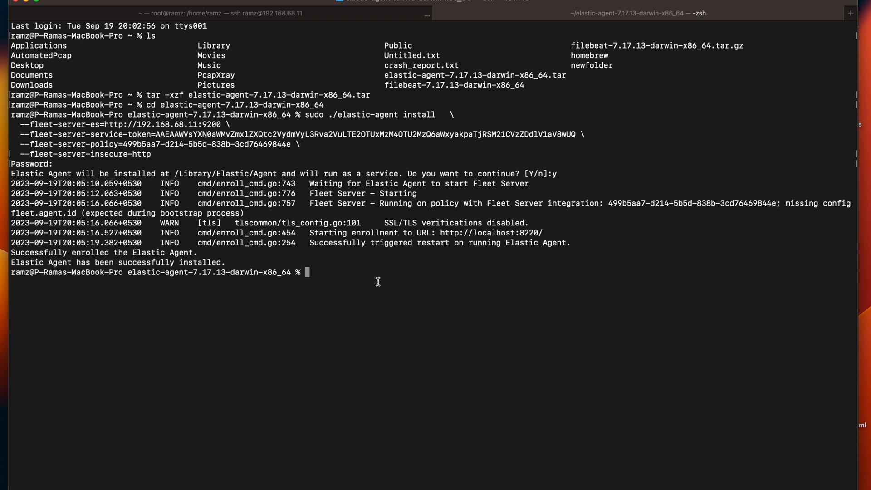
pyautogui.moveTo(245, 257)
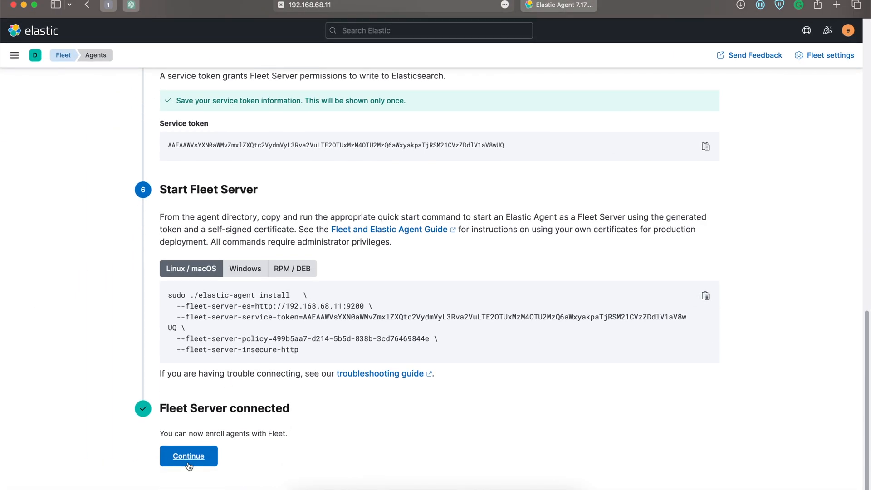
# Finish Fleet Server setup, view the enrolled MacBook agent, and go to Add integrations.
pyautogui.click(189, 456)
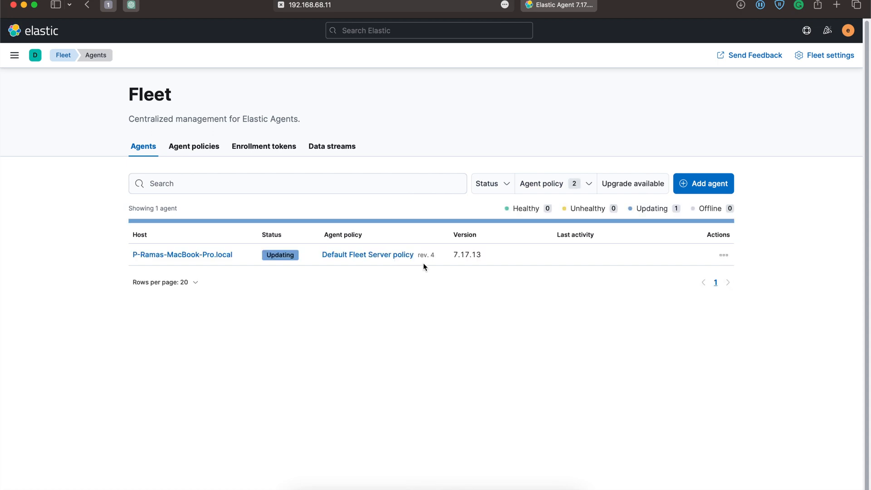
pyautogui.click(14, 55)
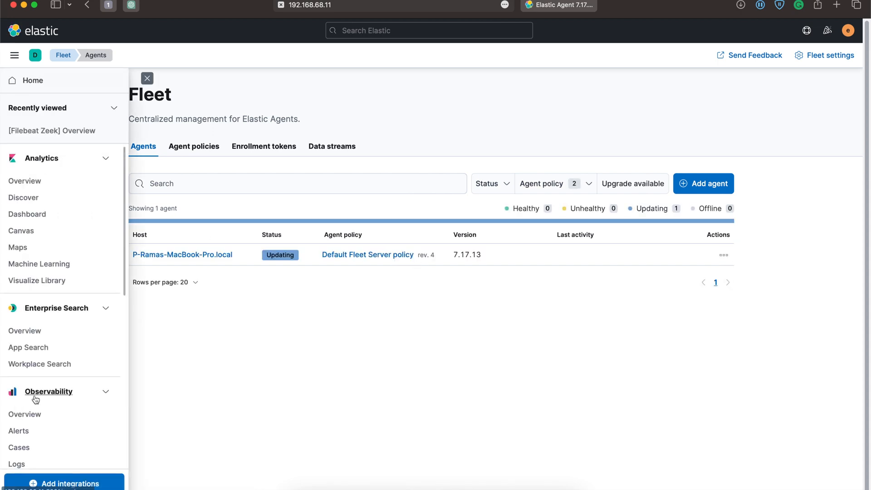
pyautogui.click(64, 483)
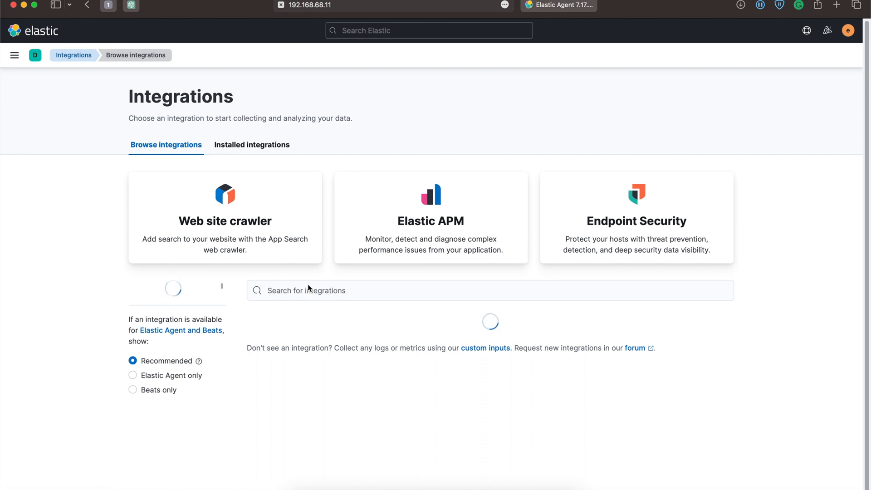
# Open Zeek Logs via search, target Default Fleet Server policy, and expand Advanced options.
pyautogui.write('z')
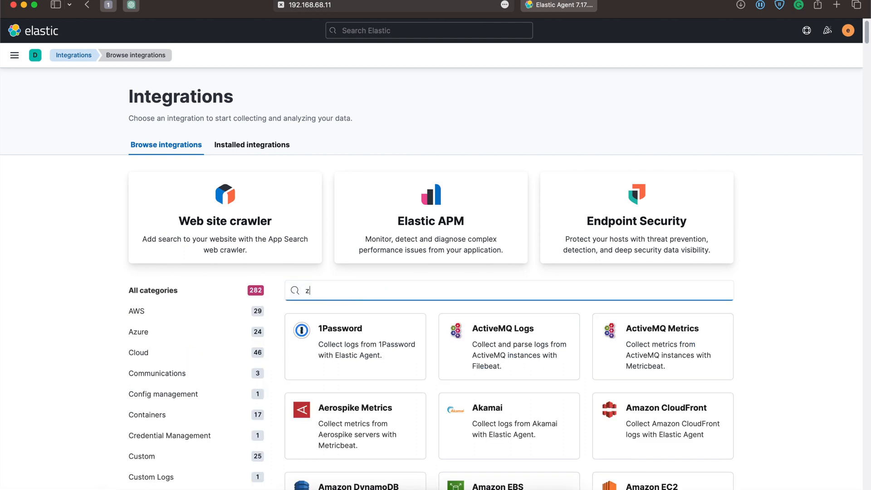
pyautogui.write('eek')
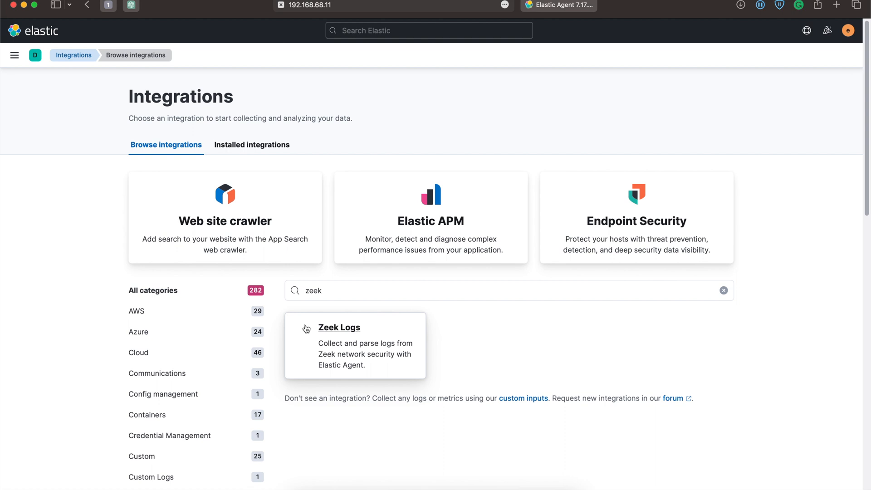
pyautogui.click(338, 327)
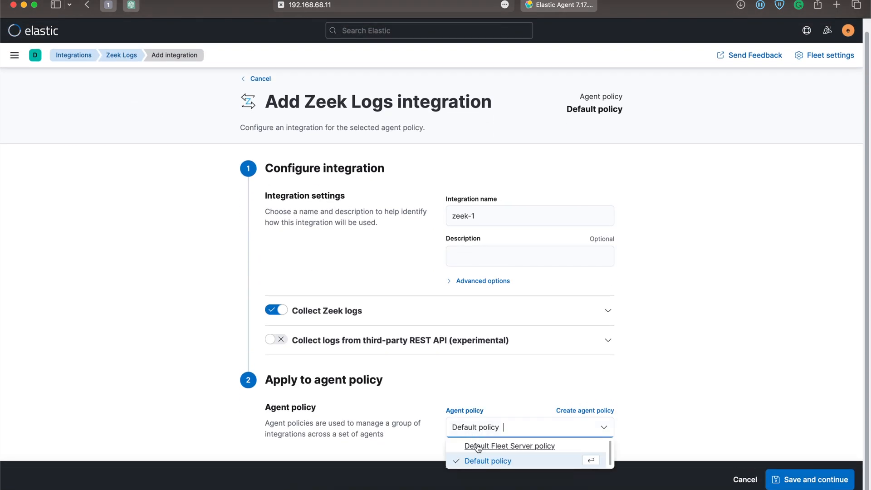
pyautogui.moveTo(508, 446)
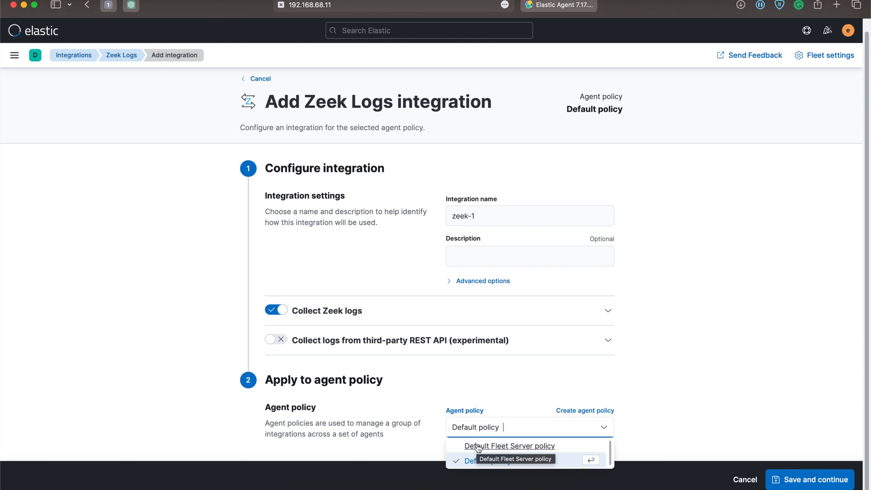
pyautogui.click(509, 445)
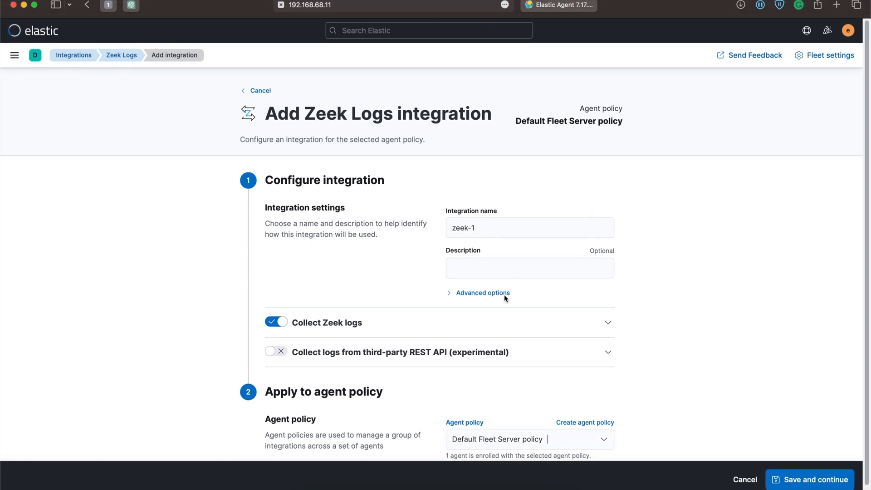
pyautogui.click(482, 292)
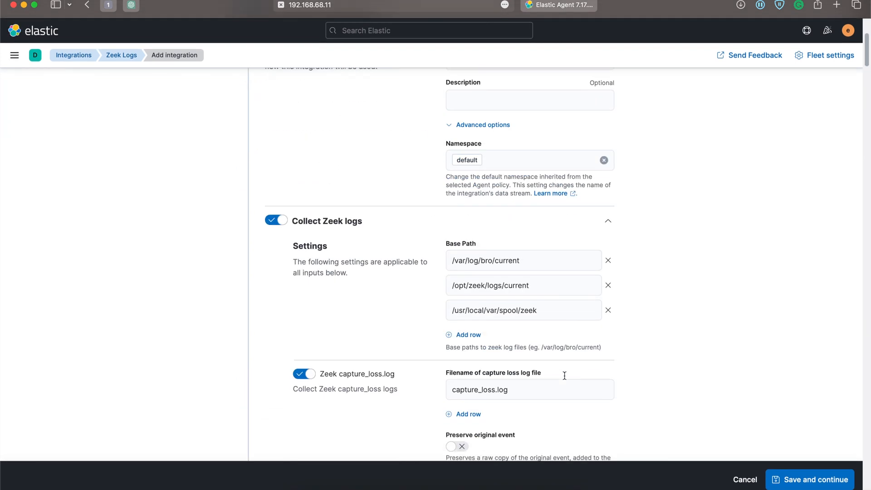
# Delete the /var/log/bro/current and /opt/zeek/logs/current base paths and enter /usr/loacl/zeek/logs/current.
pyautogui.click(608, 260)
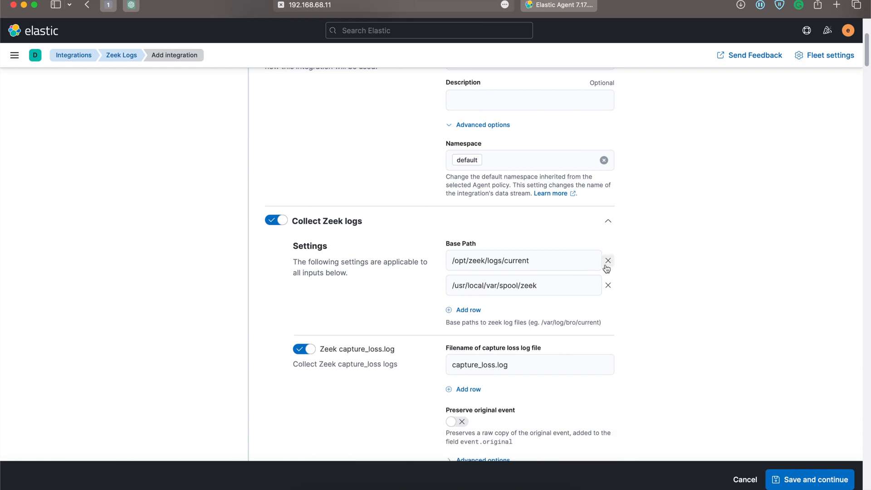
pyautogui.click(607, 260)
pyautogui.write('/')
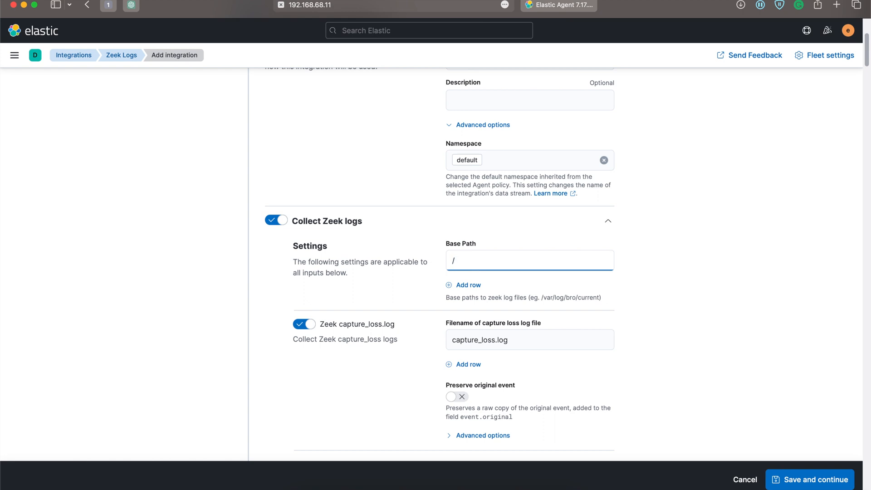
pyautogui.write('usr/lo')
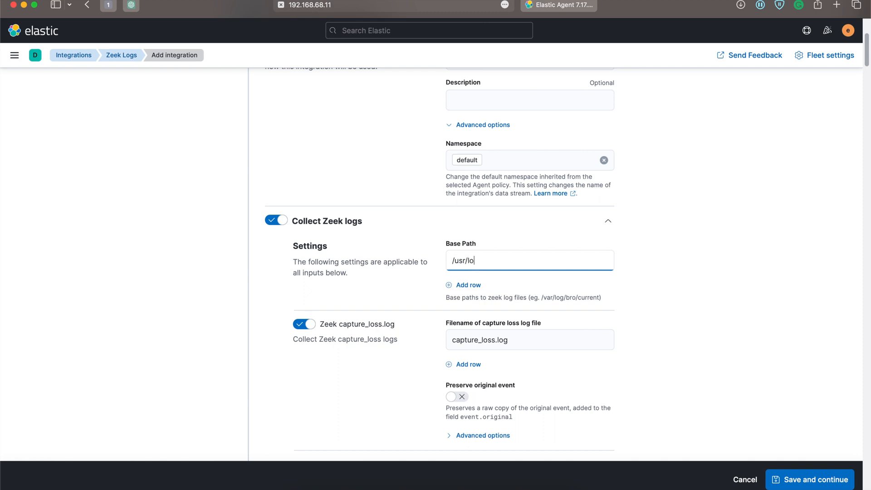
pyautogui.write('acl/')
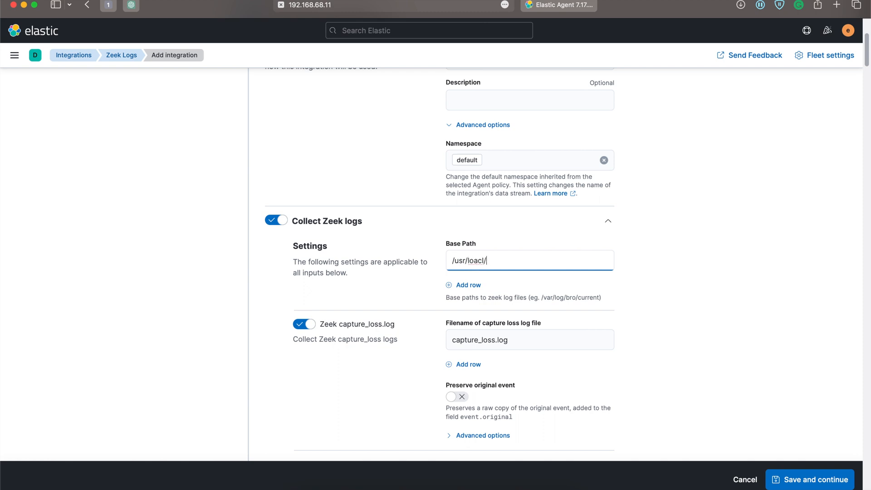
pyautogui.write('zeek/')
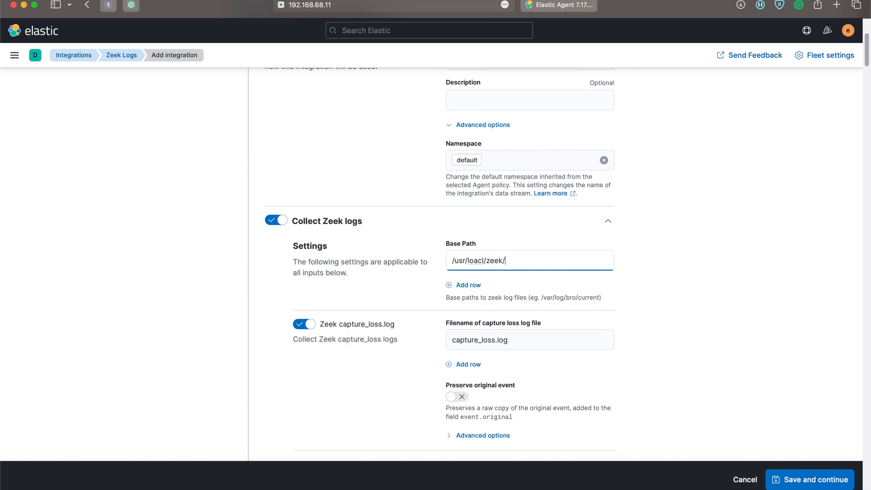
pyautogui.write('logs/')
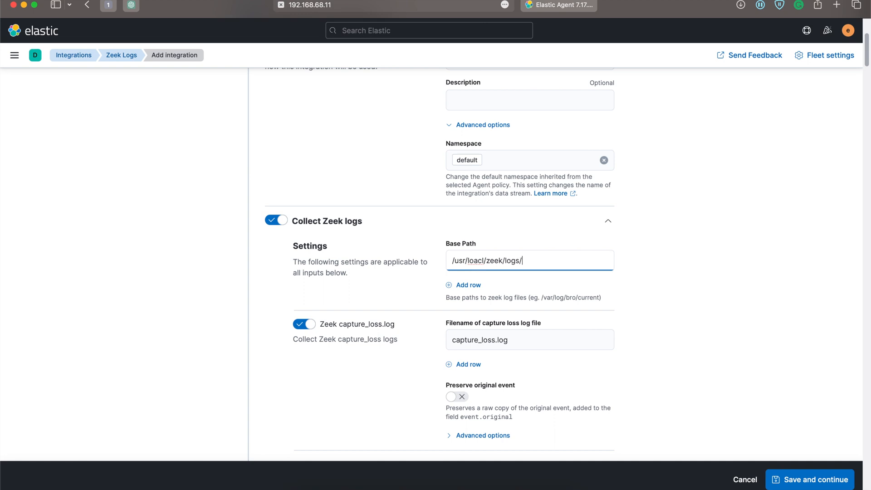
pyautogui.write('zurrent')
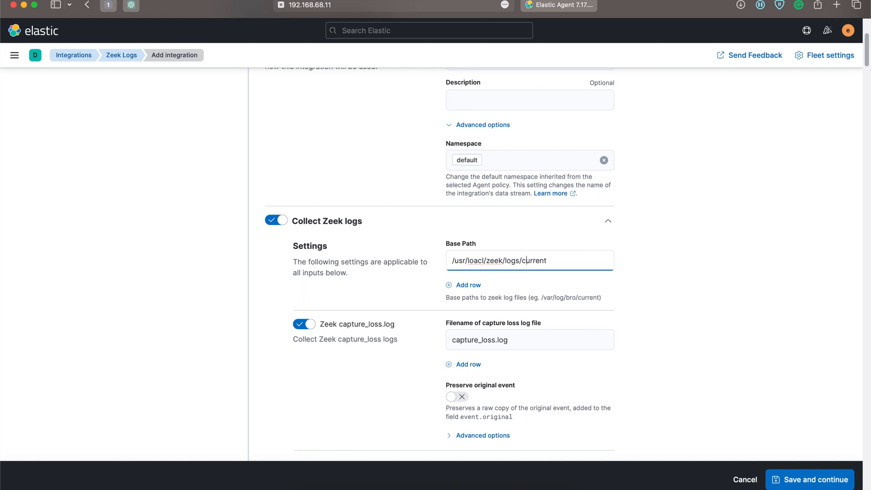
pyautogui.scroll(-3)
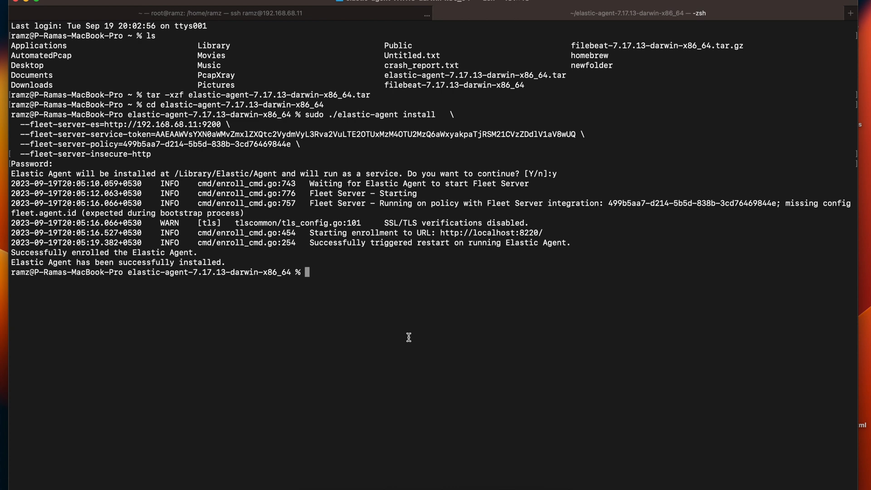
# Check Zeek with sudo zeekctl status, deploy it, and list /usr/local/zeek/logs/current.
pyautogui.write('zee')
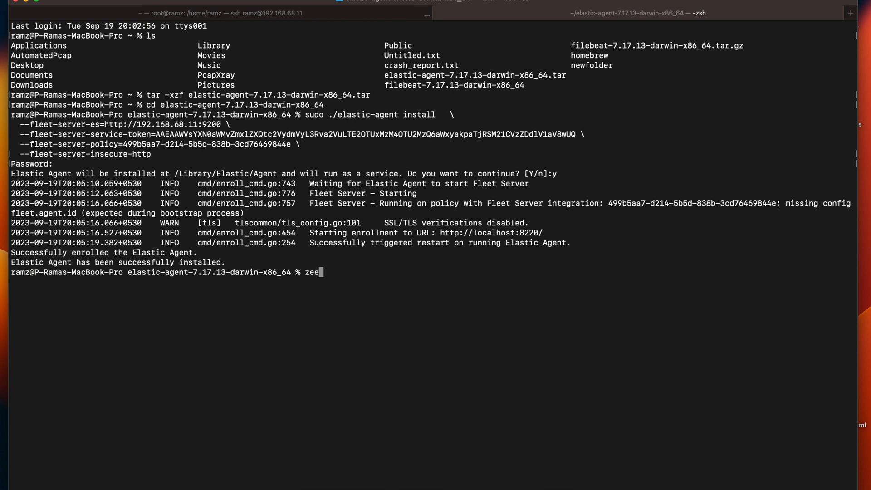
pyautogui.write('sudo')
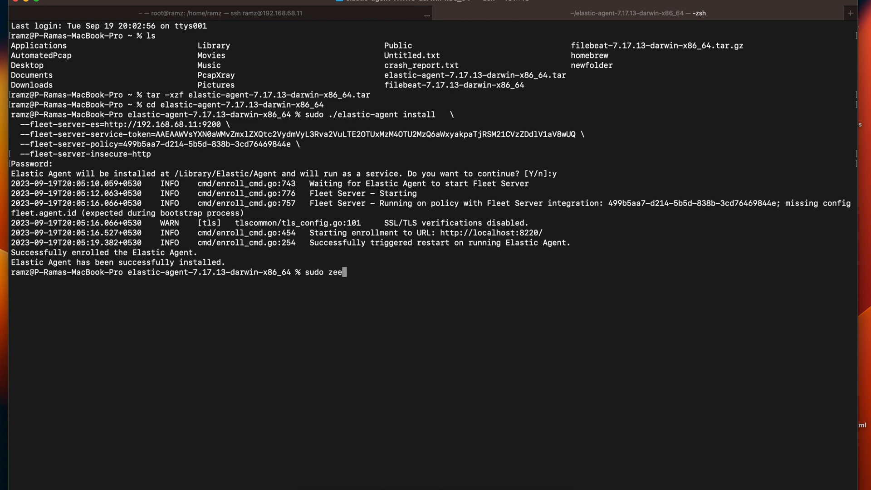
pyautogui.write('ctl satt')
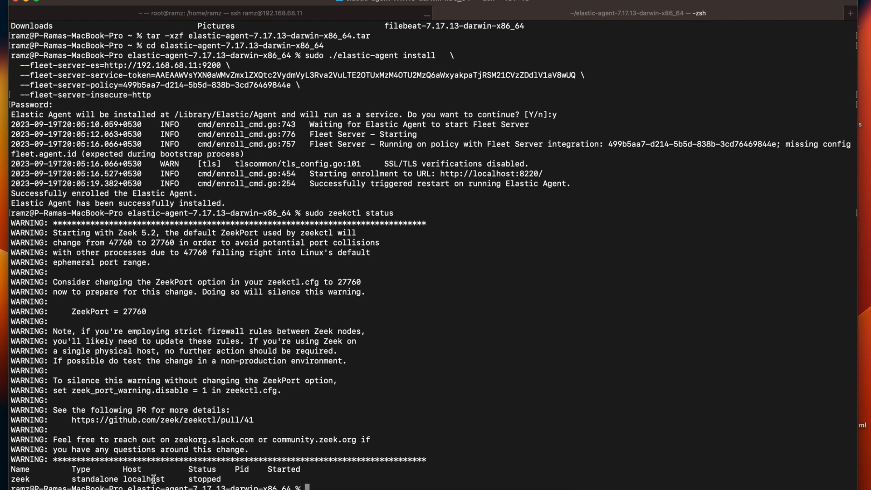
pyautogui.write('sudo zeekctl st')
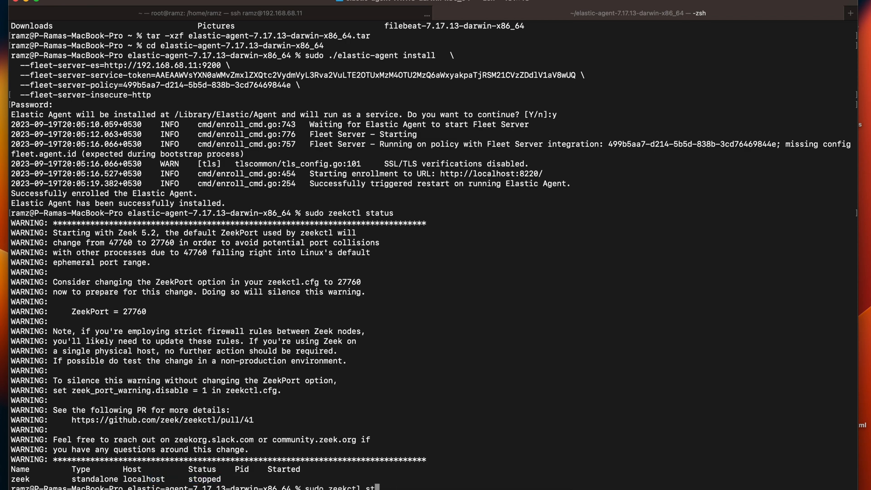
pyautogui.write('deploy')
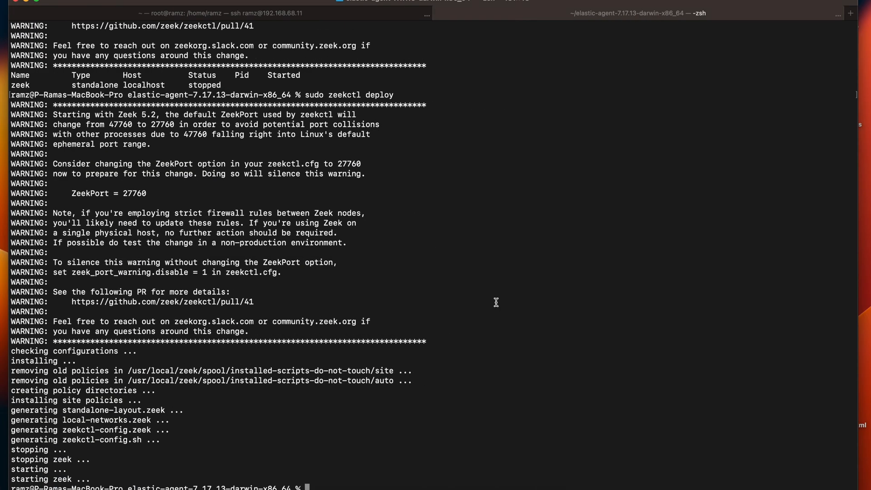
pyautogui.write('ls /usr/local/zeek/logs/current')
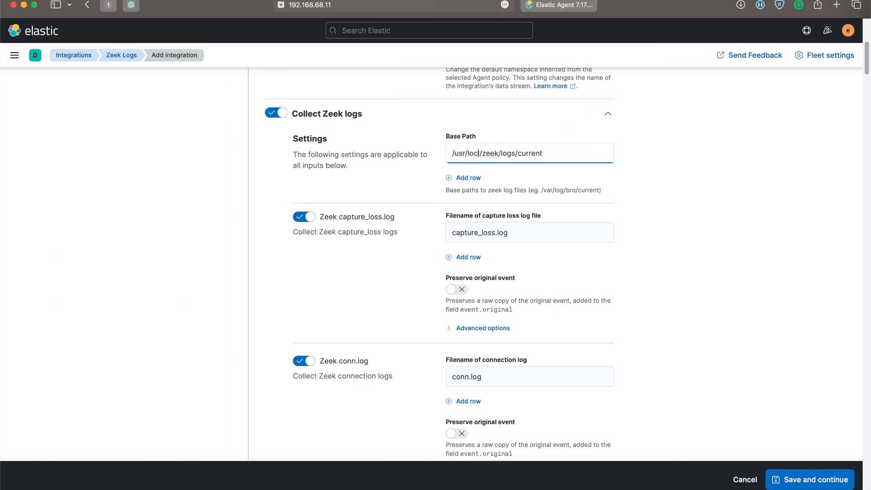
# Save the zeek-1 integration and confirm deploying changes to the Default Fleet Server policy.
pyautogui.scroll(-3)
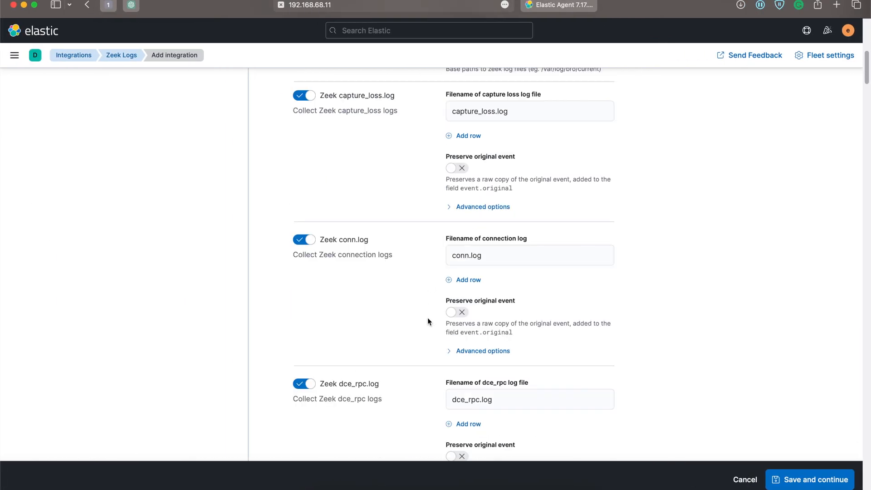
pyautogui.click(809, 479)
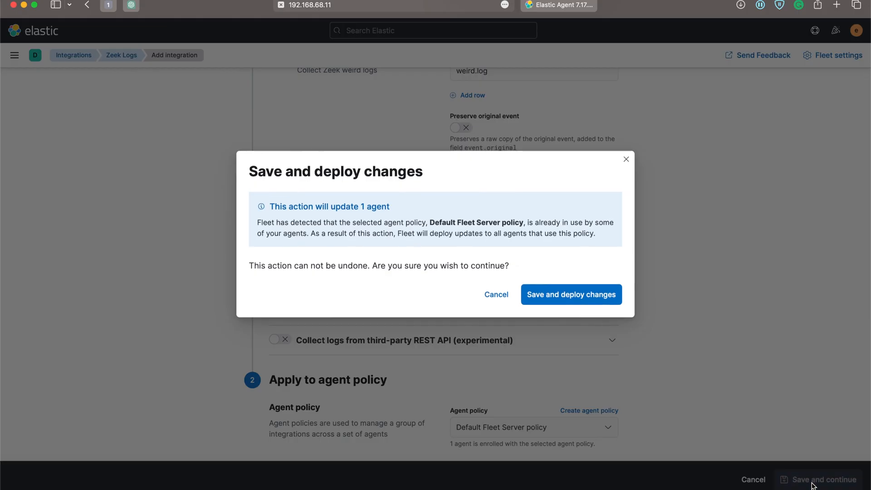
pyautogui.click(571, 294)
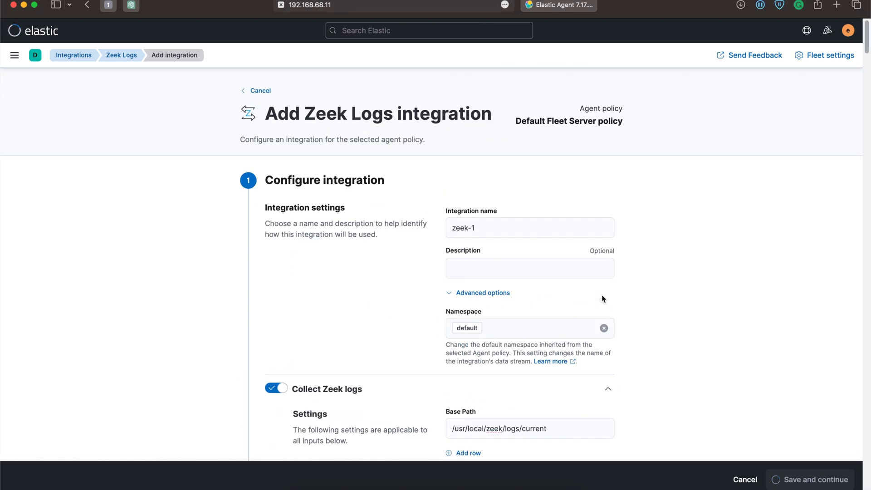
pyautogui.moveTo(653, 375)
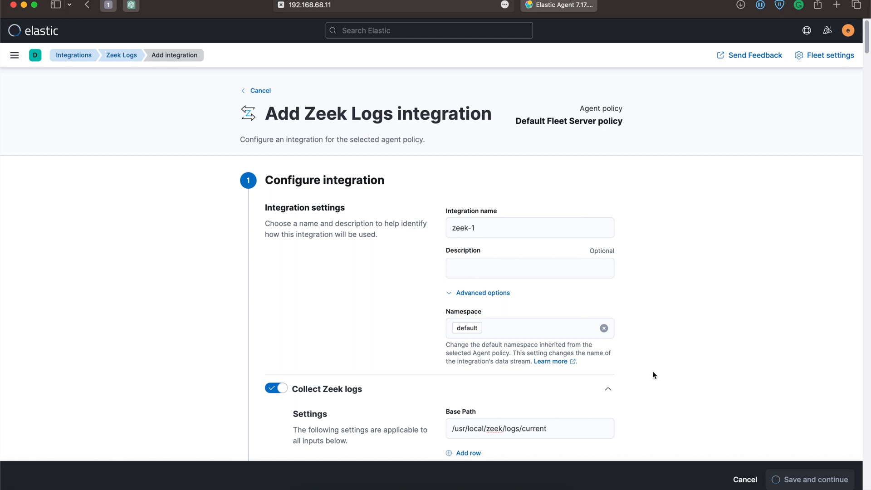
pyautogui.click(812, 479)
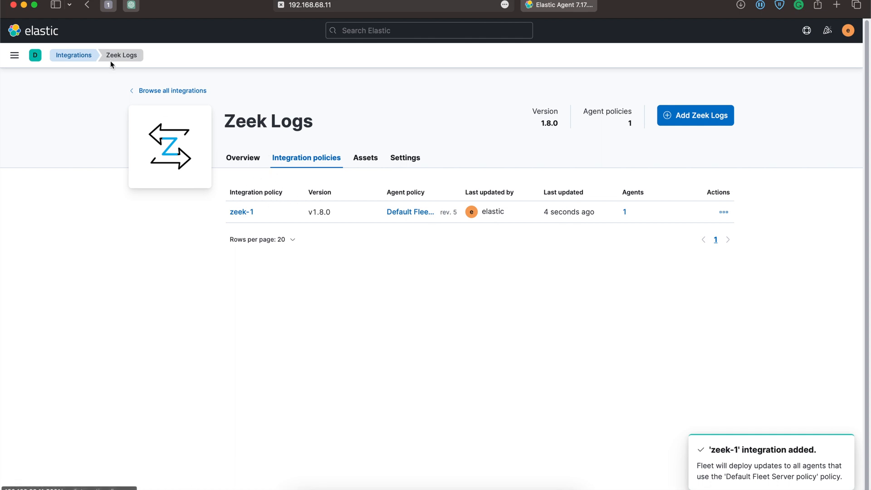
# Open Discover and switch the index pattern from filebeat-* to logs-*.
pyautogui.click(14, 55)
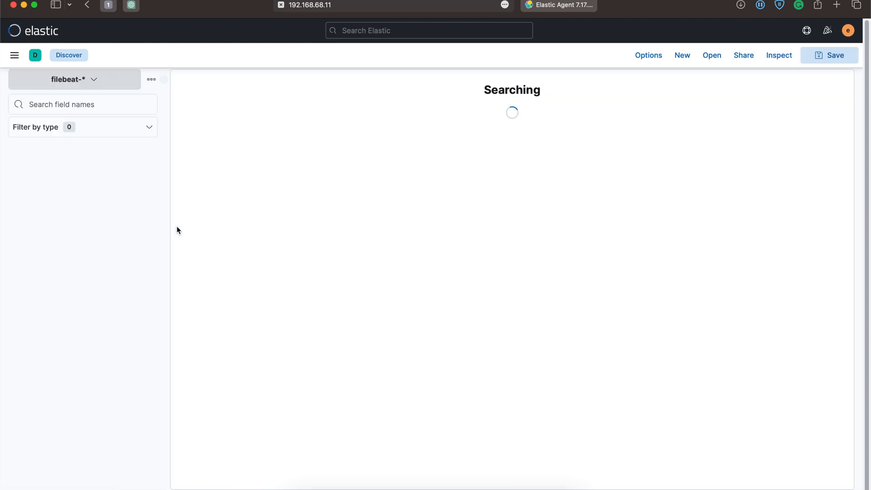
pyautogui.click(72, 128)
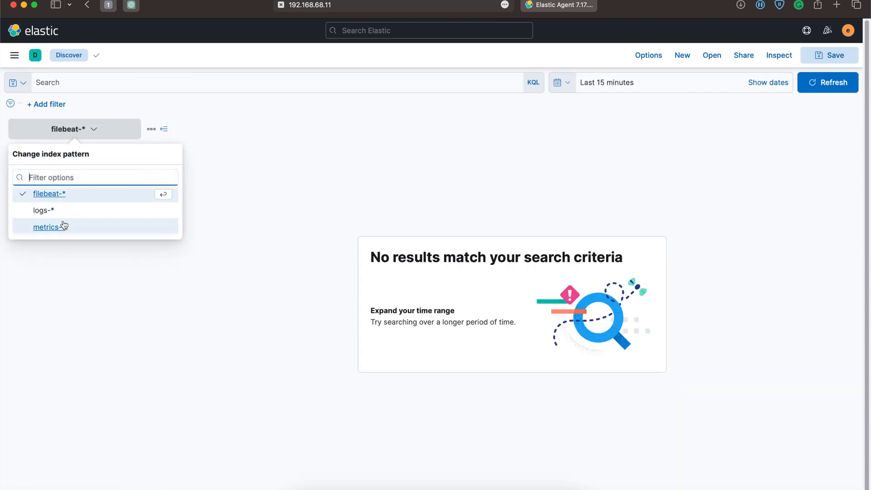
pyautogui.click(43, 210)
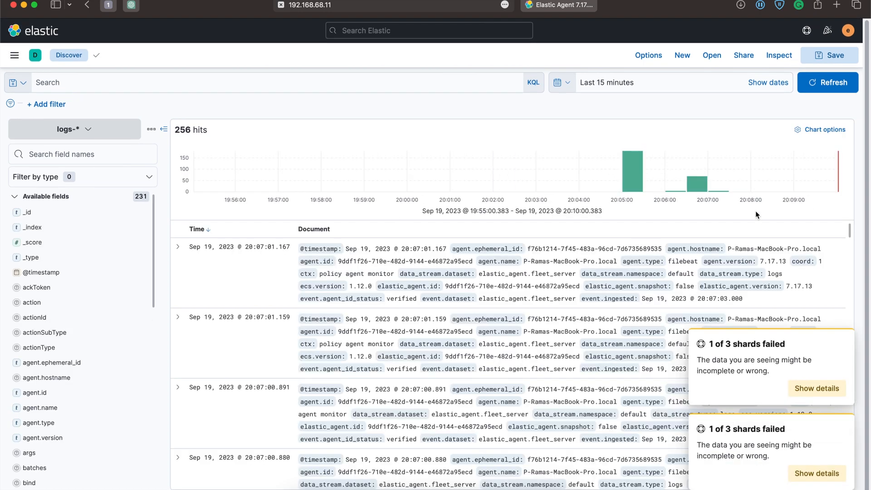
# Expand the first agent document and scroll through its host fields.
pyautogui.click(178, 247)
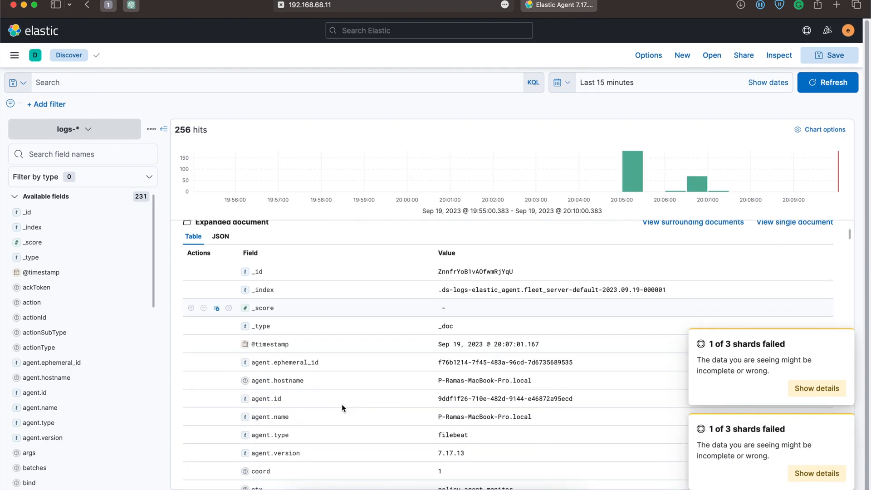
pyautogui.scroll(-3)
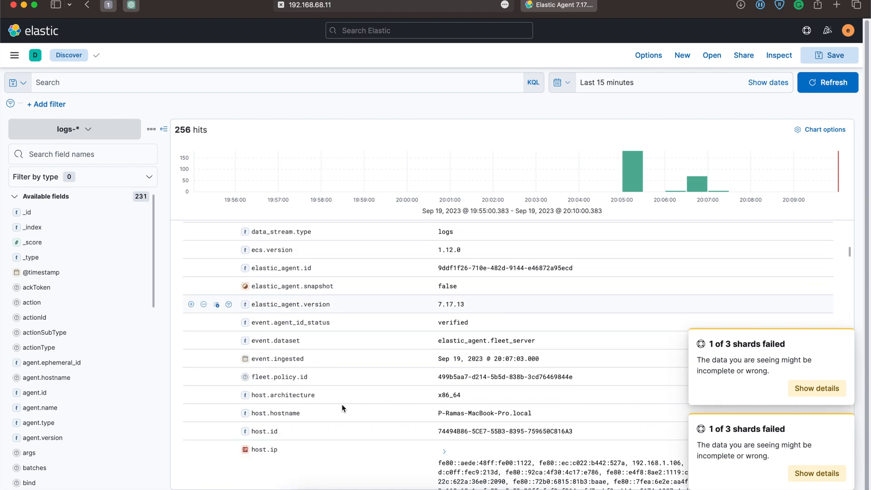
pyautogui.rightClick(441, 338)
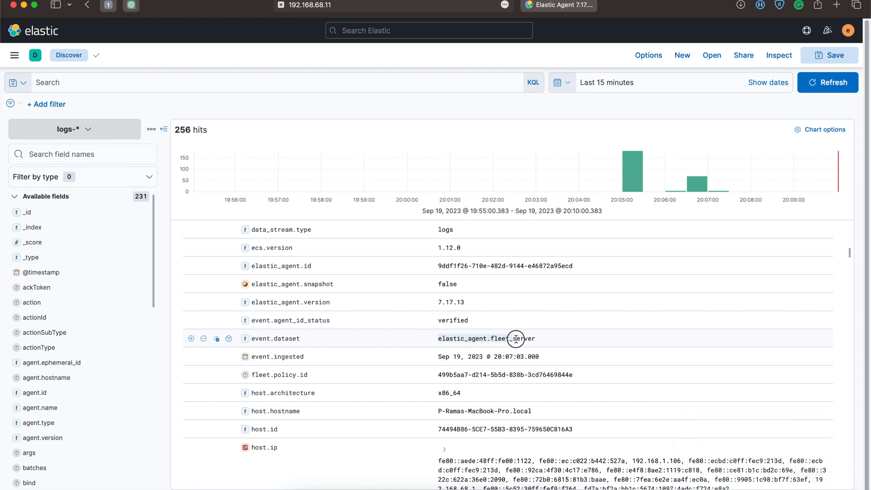
pyautogui.scroll(-3)
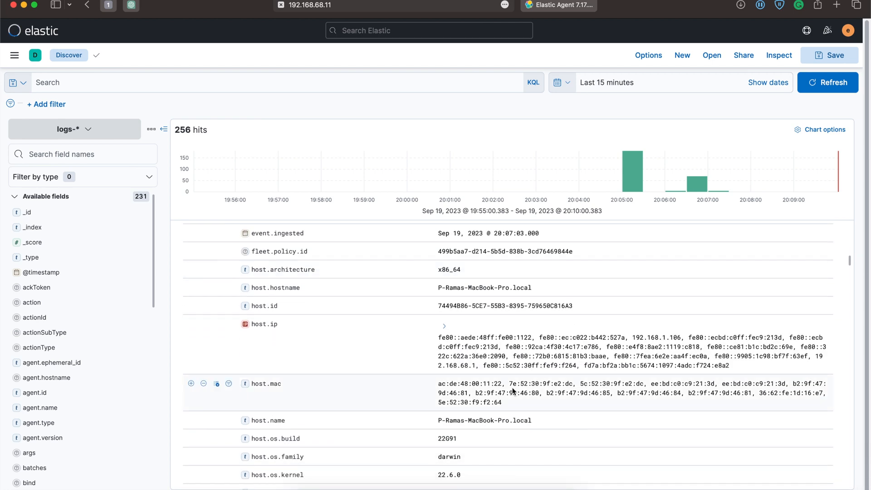
pyautogui.scroll(-3)
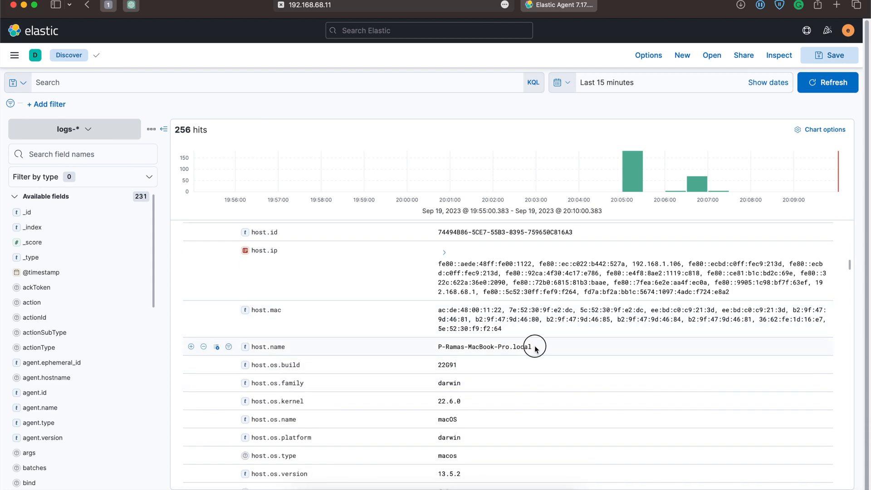
pyautogui.scroll(-3)
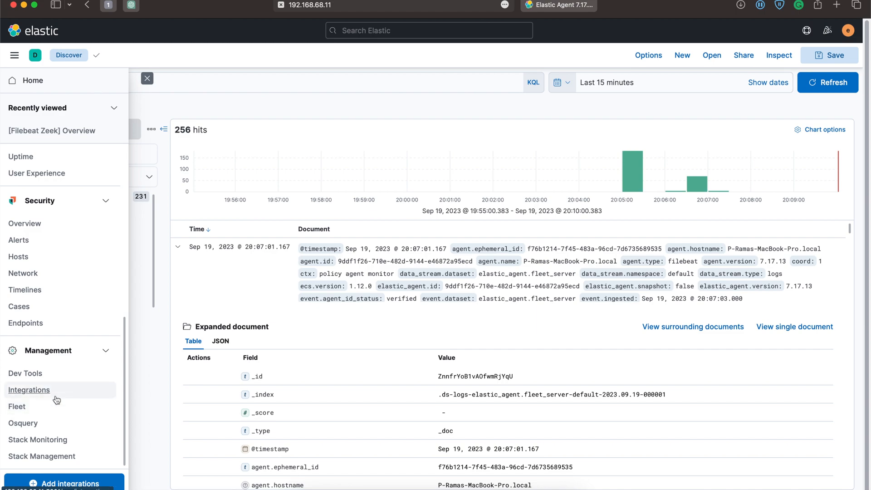
# Browse integrations filtered to Elastic Agent only, then go to the Dashboards list.
pyautogui.click(29, 389)
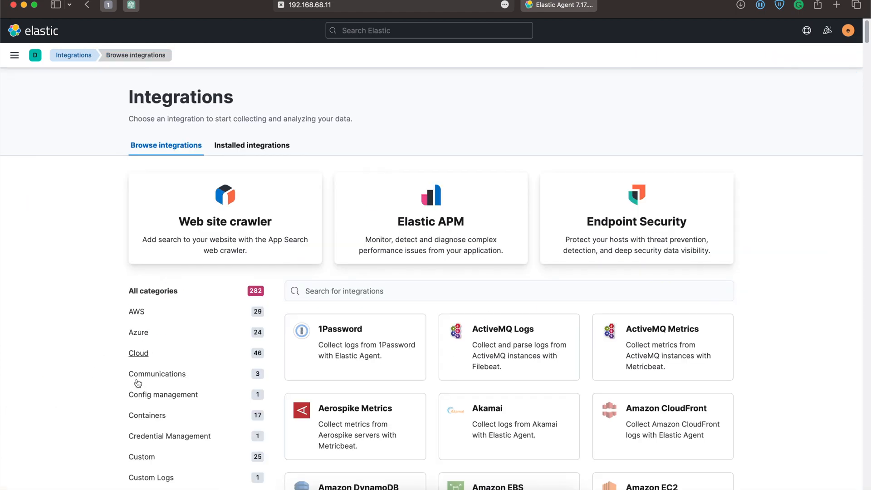
pyautogui.scroll(-3)
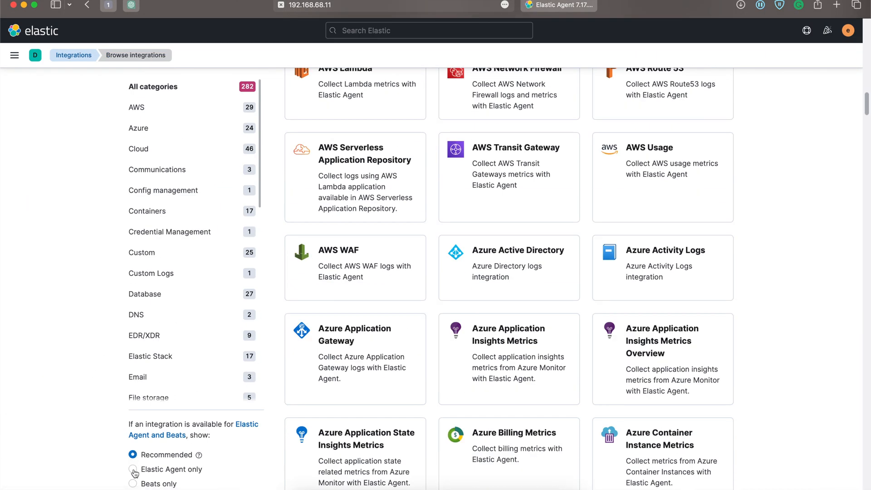
pyautogui.click(133, 468)
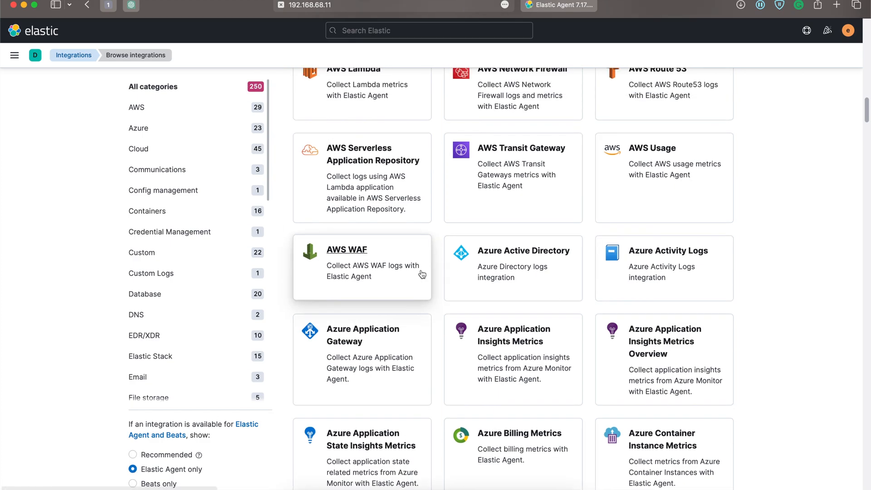
pyautogui.scroll(-3)
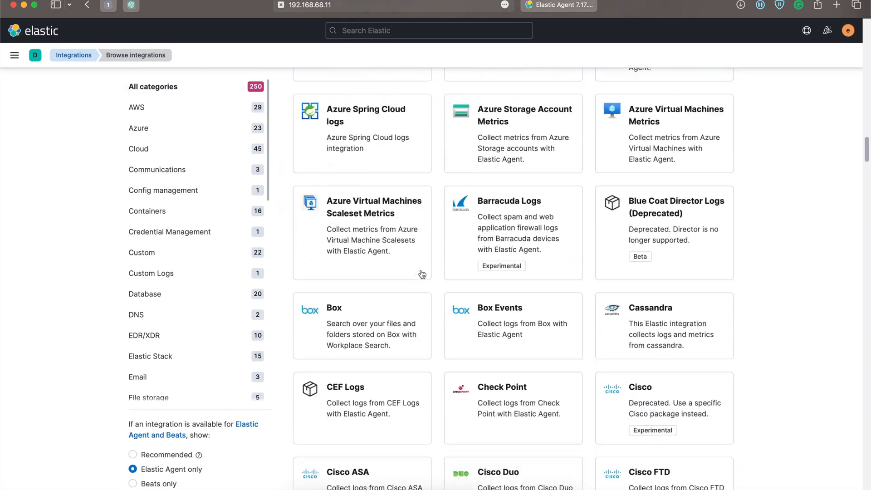
pyautogui.scroll(-3)
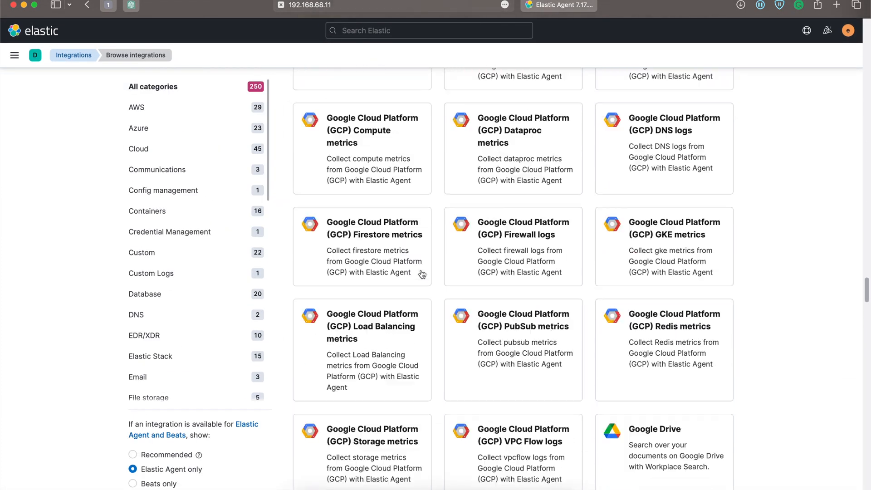
pyautogui.click(15, 55)
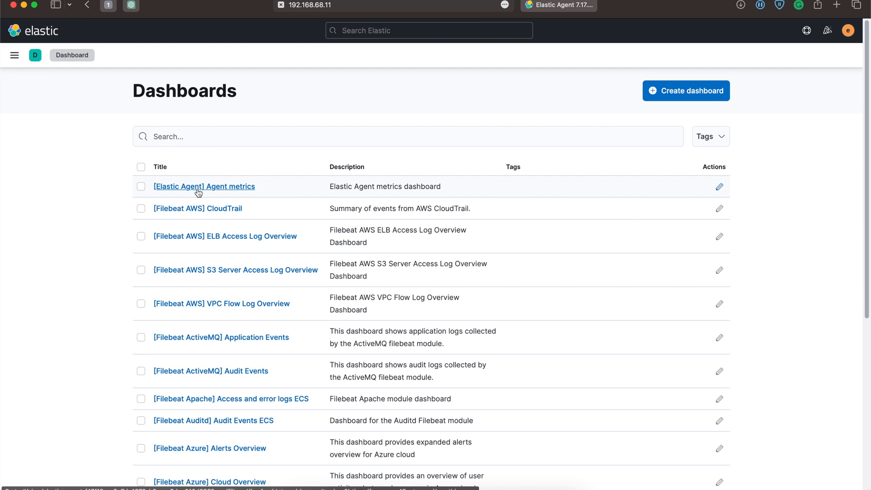
pyautogui.click(204, 186)
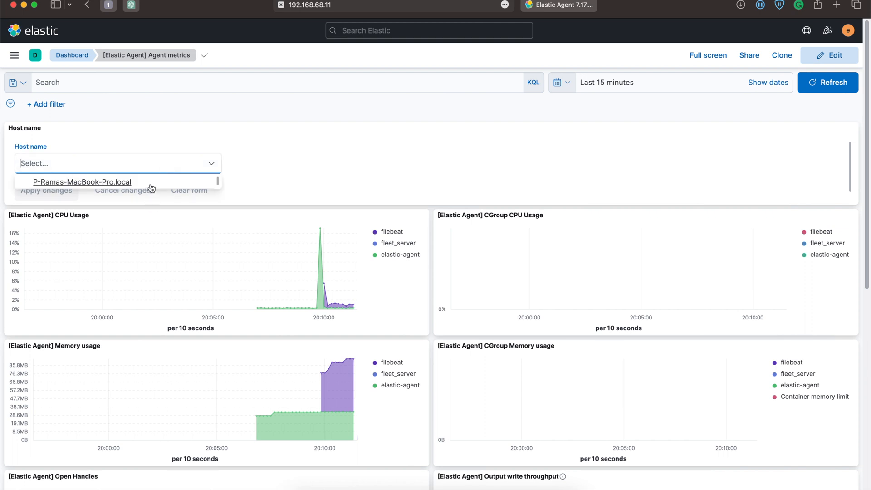
pyautogui.click(82, 181)
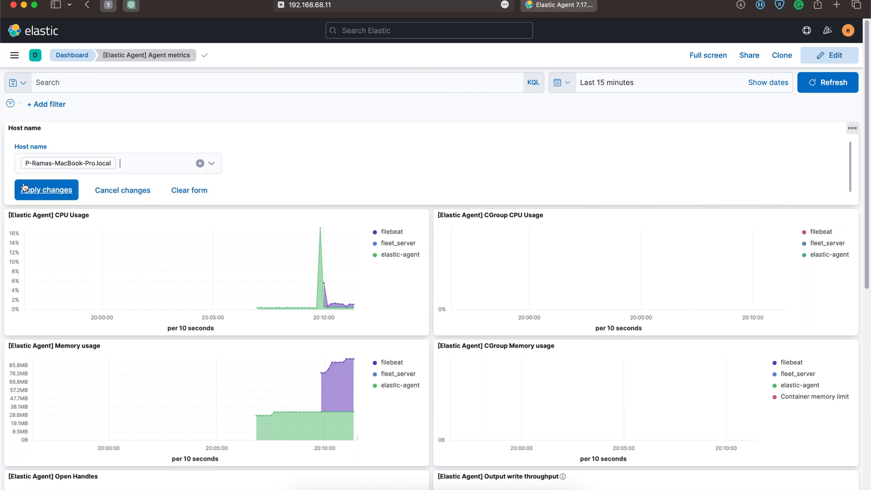
pyautogui.click(46, 189)
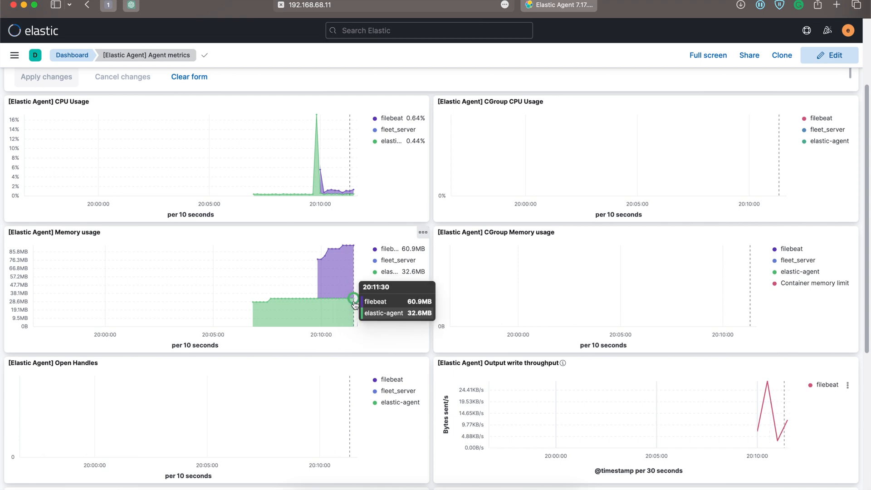
pyautogui.scroll(-3)
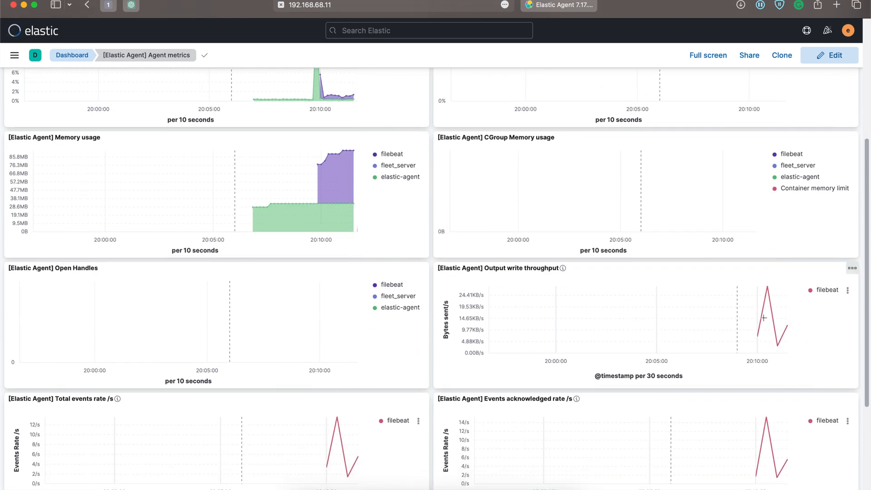
pyautogui.scroll(-3)
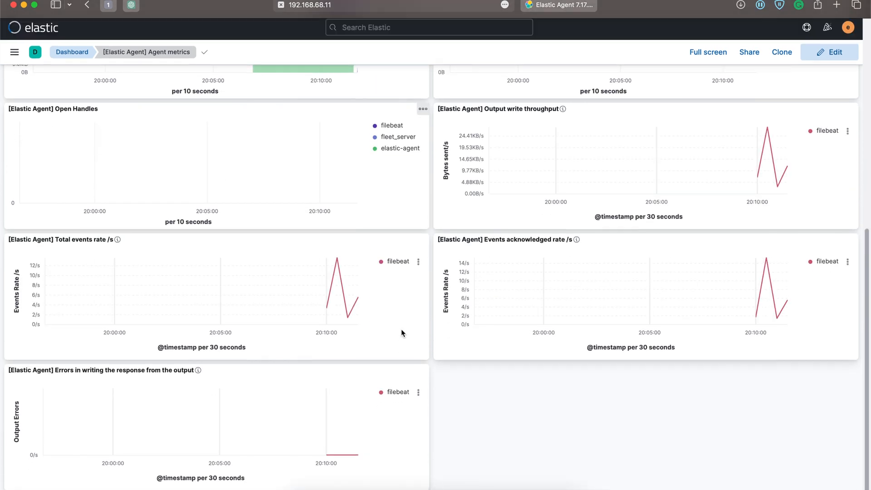
pyautogui.click(72, 52)
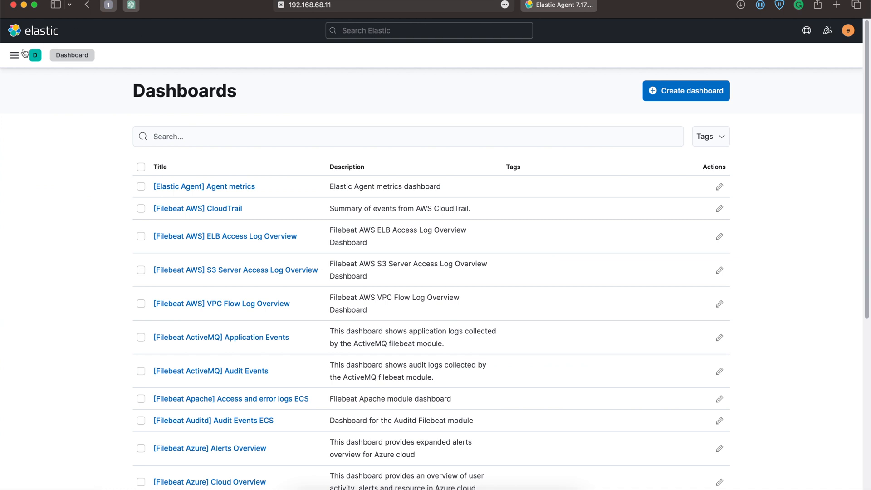